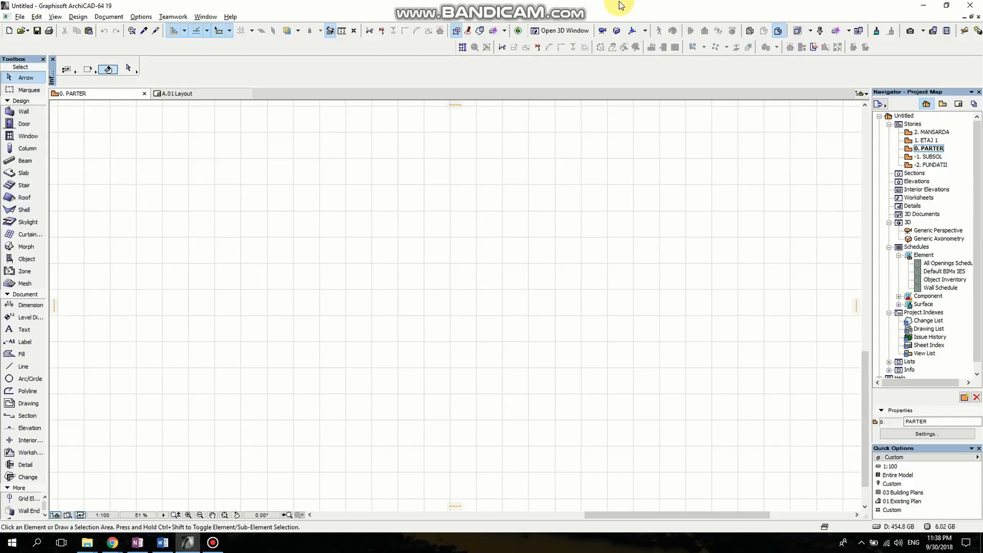
pyautogui.moveTo(258, 285)
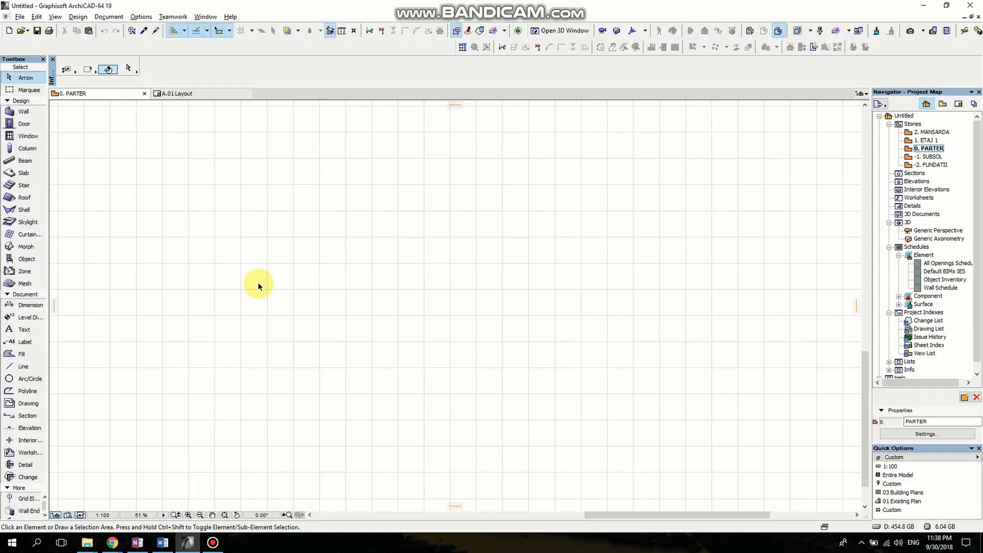
pyautogui.moveTo(68, 357)
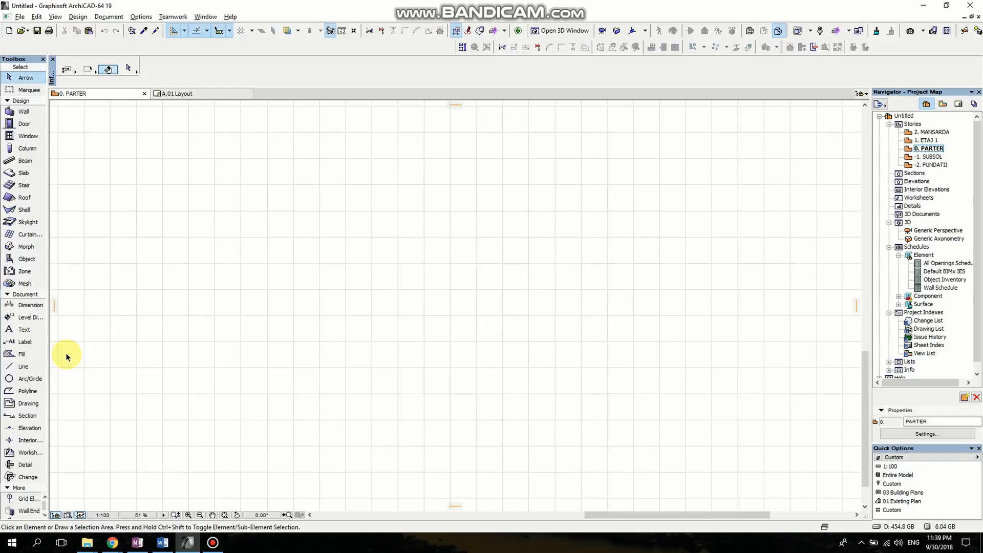
pyautogui.moveTo(45, 354)
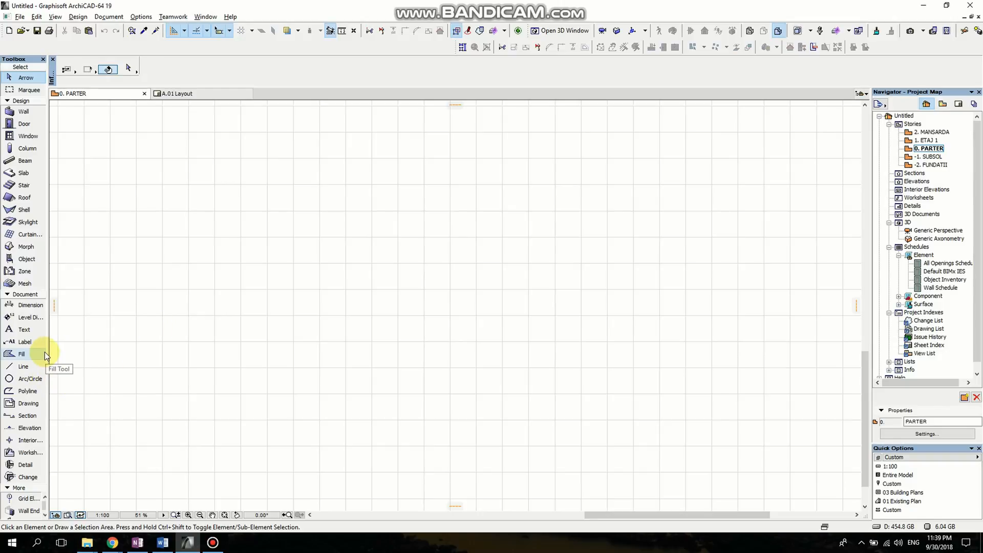
# Place a section line across the plan and open the new S-02 Building Section view.
pyautogui.click(27, 416)
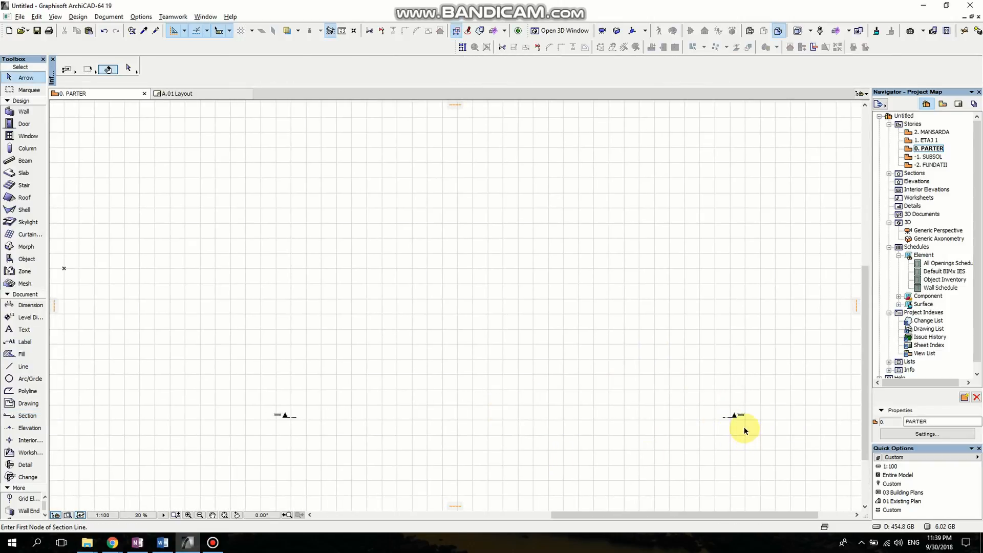
pyautogui.click(733, 417)
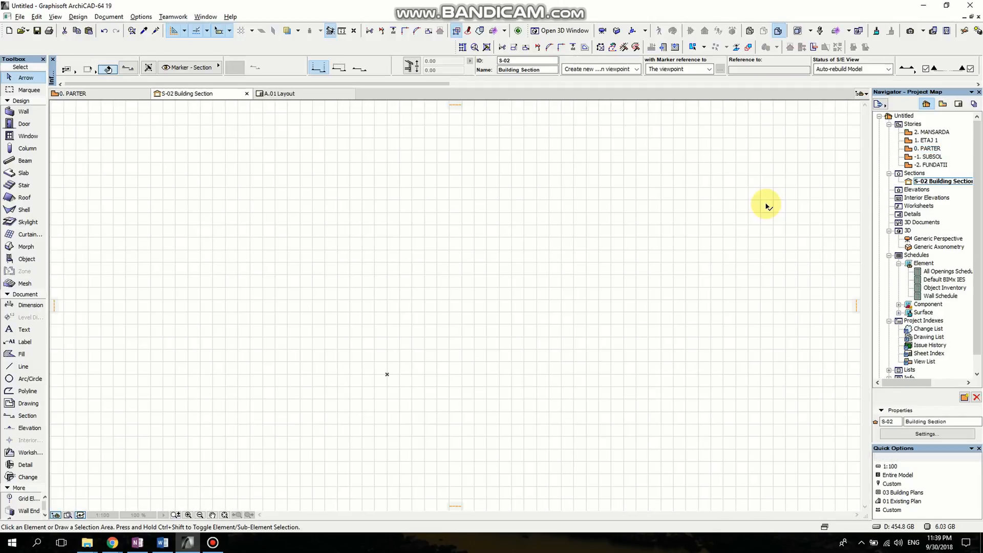
pyautogui.click(199, 515)
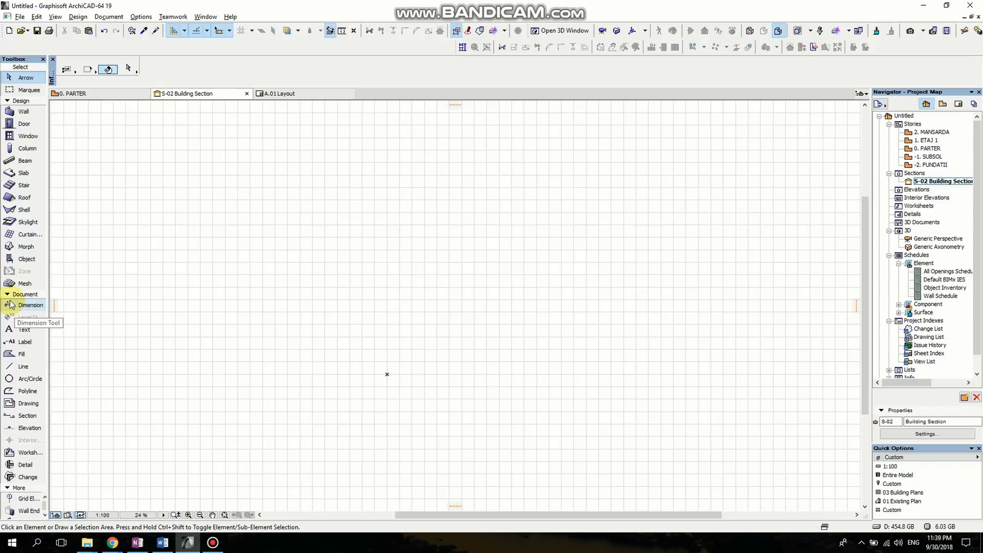
# Draw a circle in the section view and offset it into concentric copies.
pyautogui.click(28, 378)
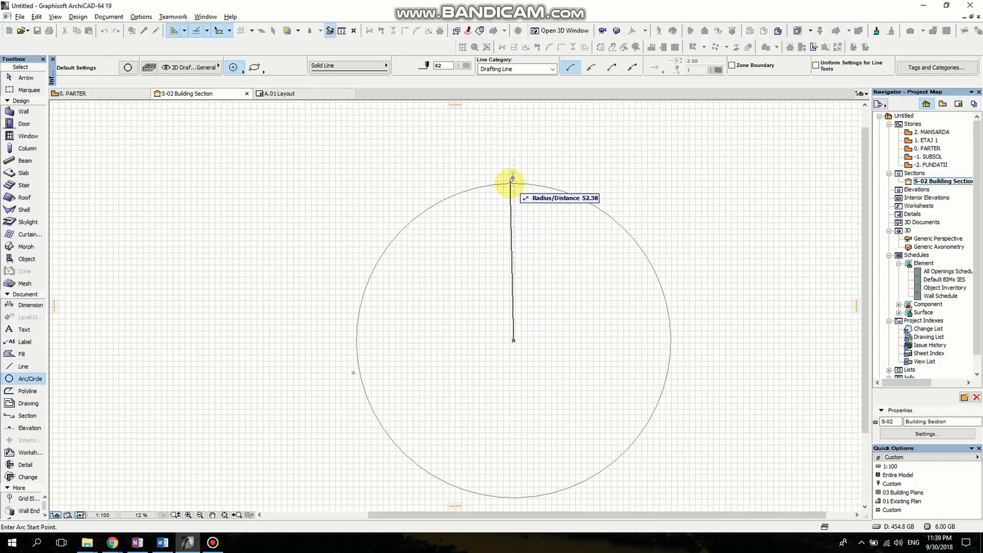
pyautogui.moveTo(514, 218)
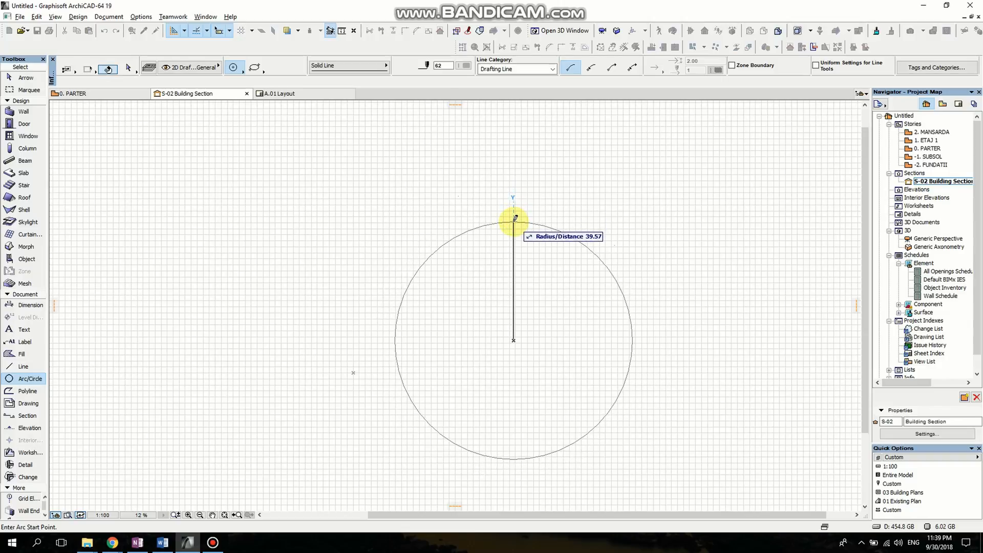
pyautogui.click(513, 218)
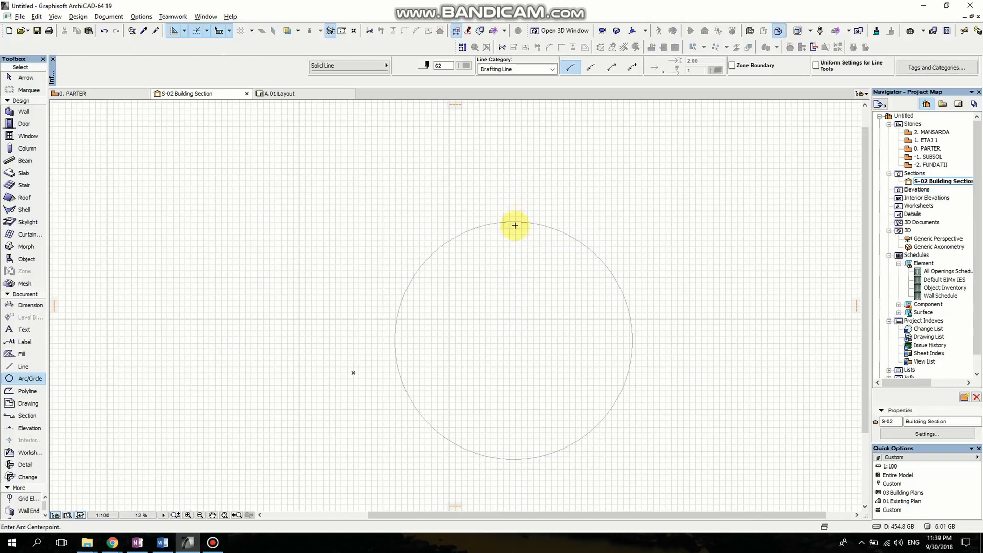
pyautogui.click(513, 224)
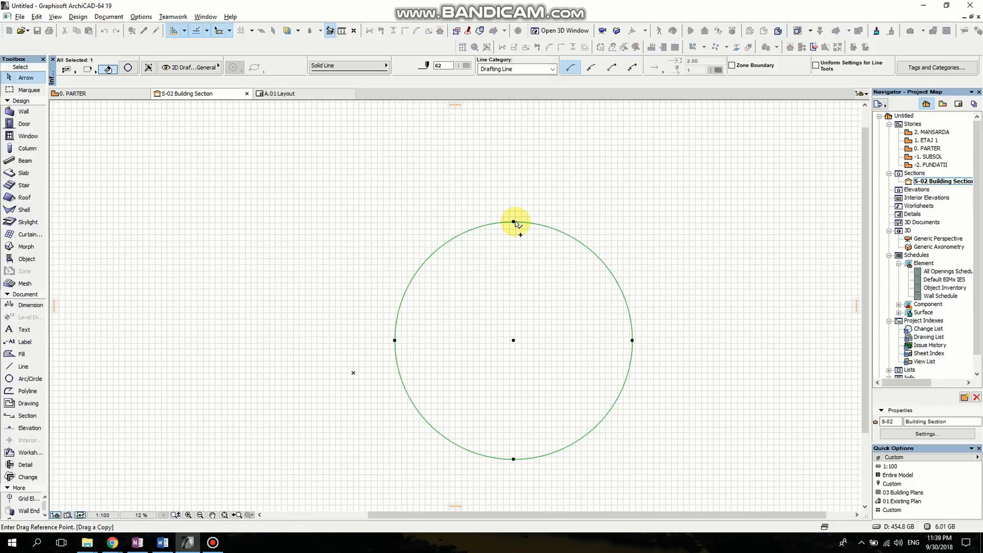
pyautogui.click(513, 222)
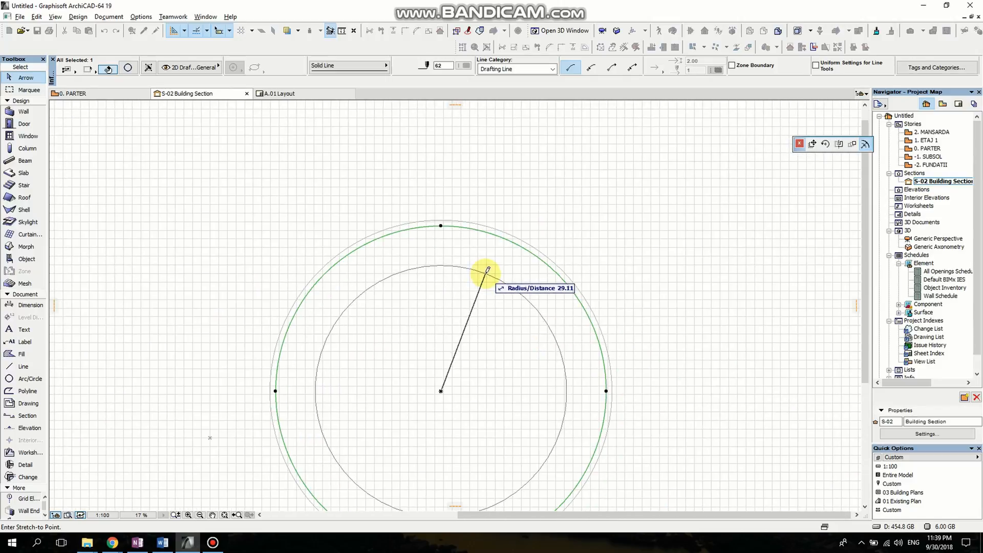
pyautogui.moveTo(440, 259)
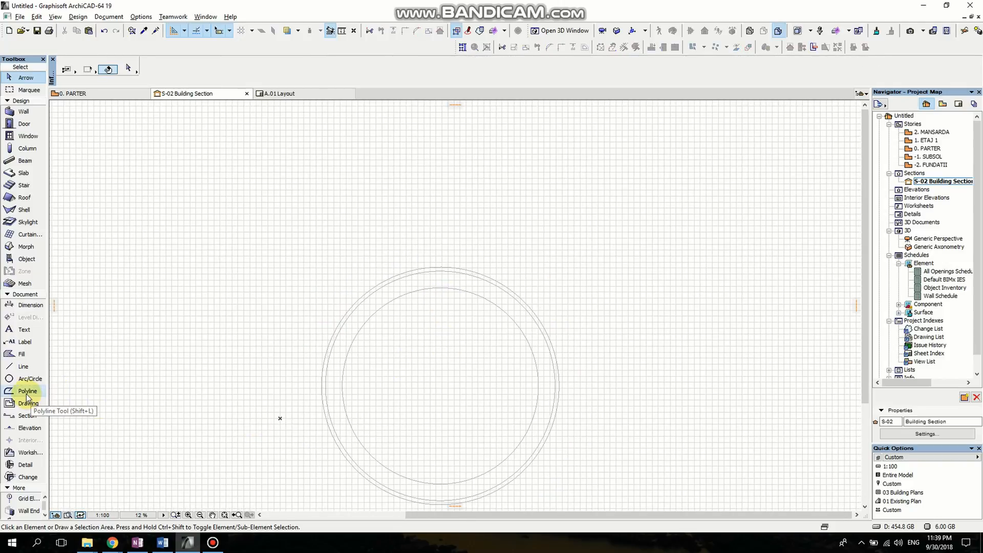
# Draw a horizontal polyline through the circles' centre and stretch its end to the outer circle.
pyautogui.click(27, 390)
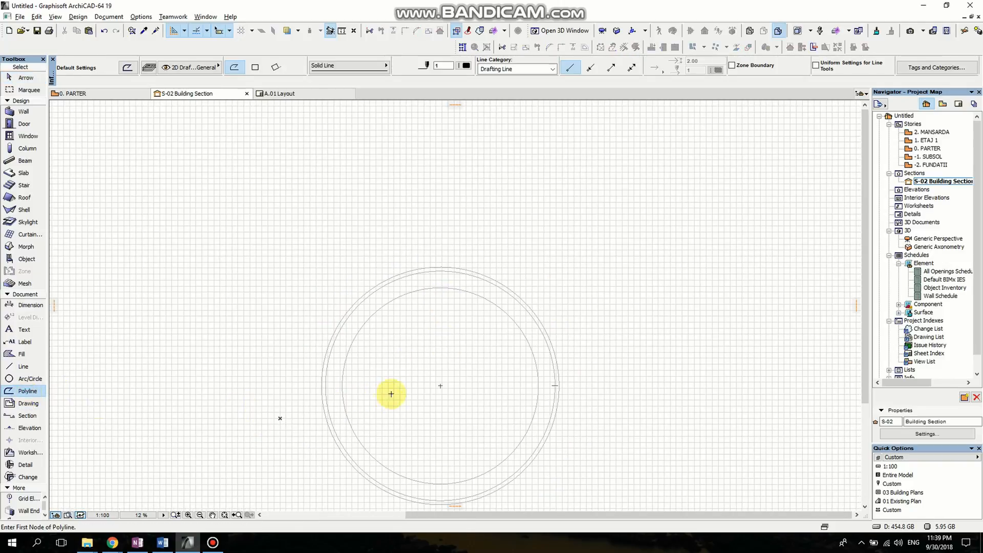
pyautogui.click(392, 393)
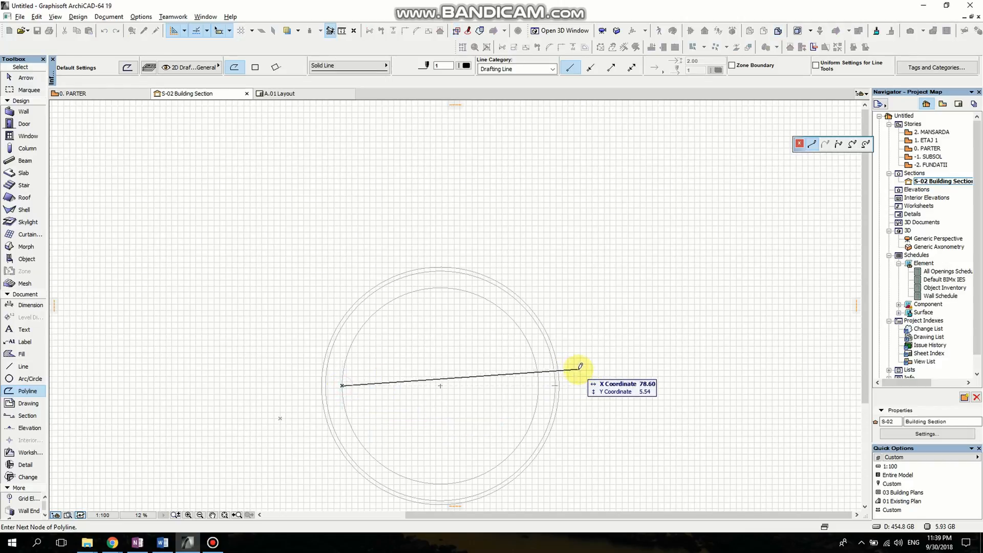
pyautogui.moveTo(539, 385)
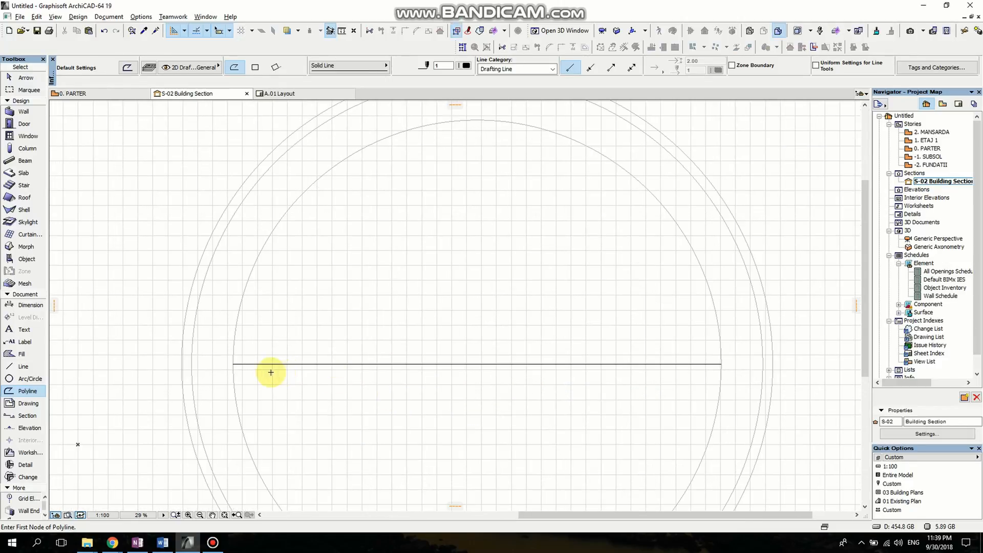
pyautogui.click(270, 363)
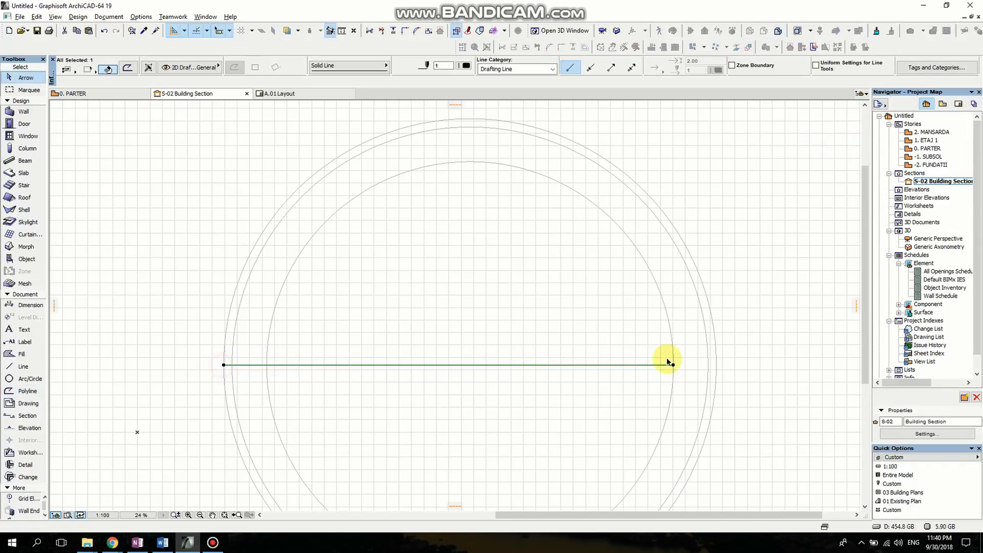
pyautogui.click(667, 364)
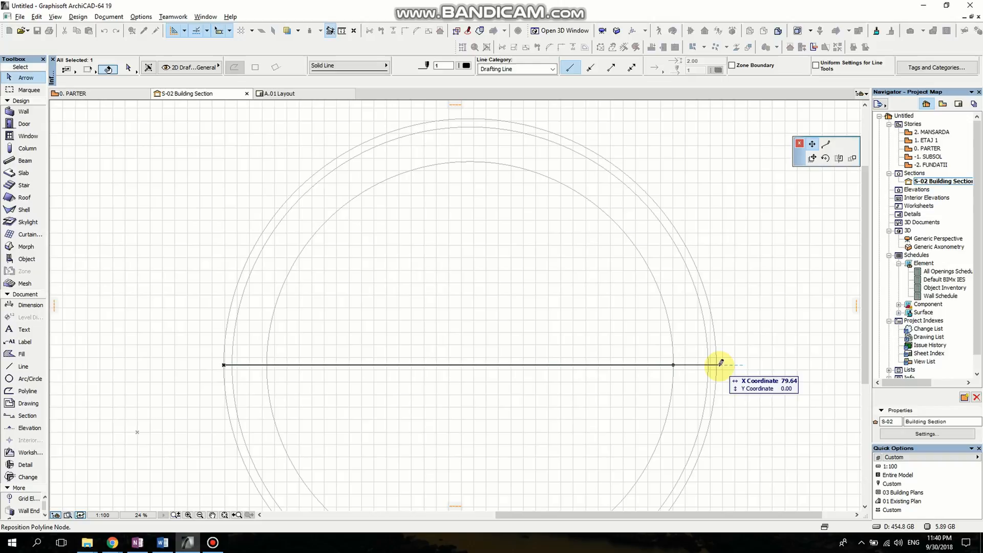
pyautogui.click(65, 339)
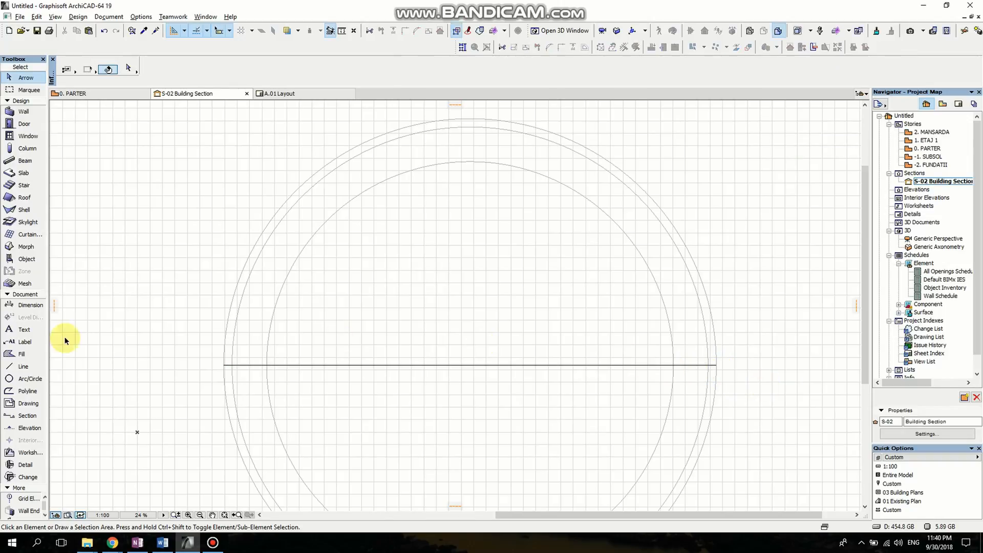
pyautogui.click(21, 353)
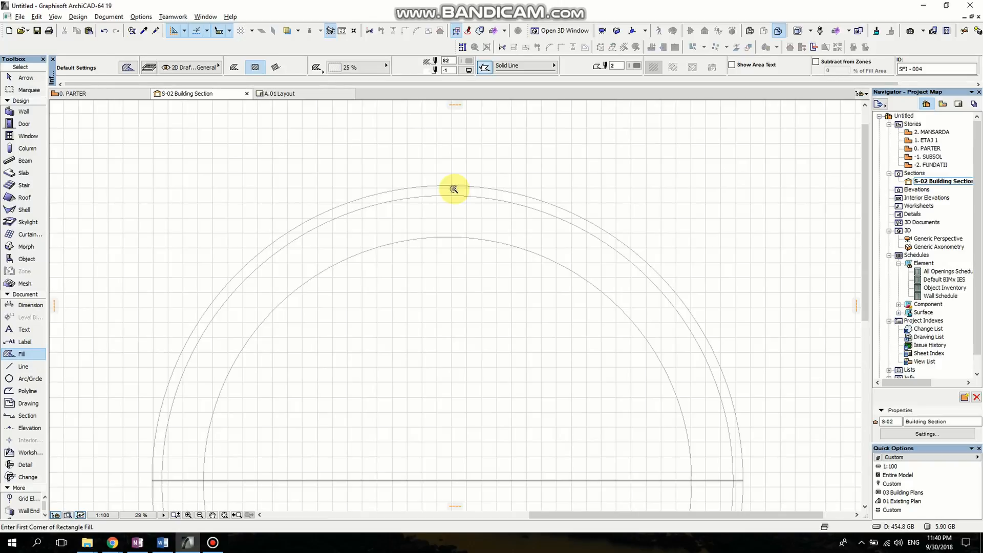
# Magic-wand fill the upper band between the two outer circles, then return to Arrow.
pyautogui.click(453, 190)
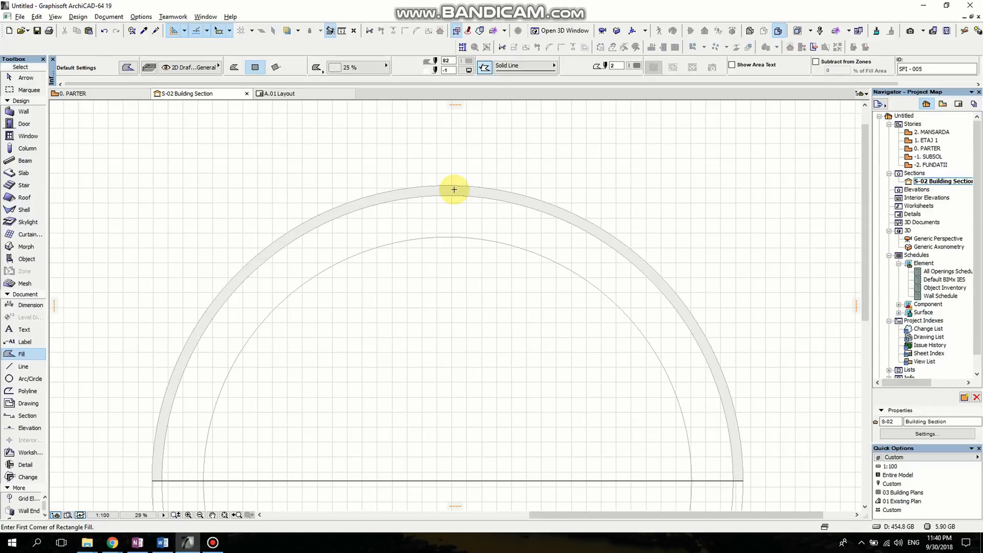
pyautogui.moveTo(25, 246)
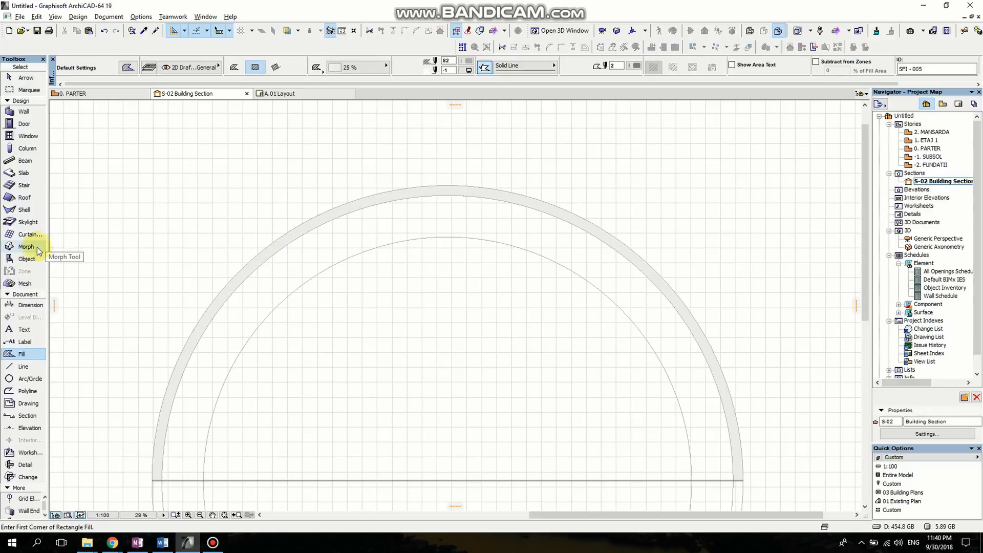
pyautogui.moveTo(183, 240)
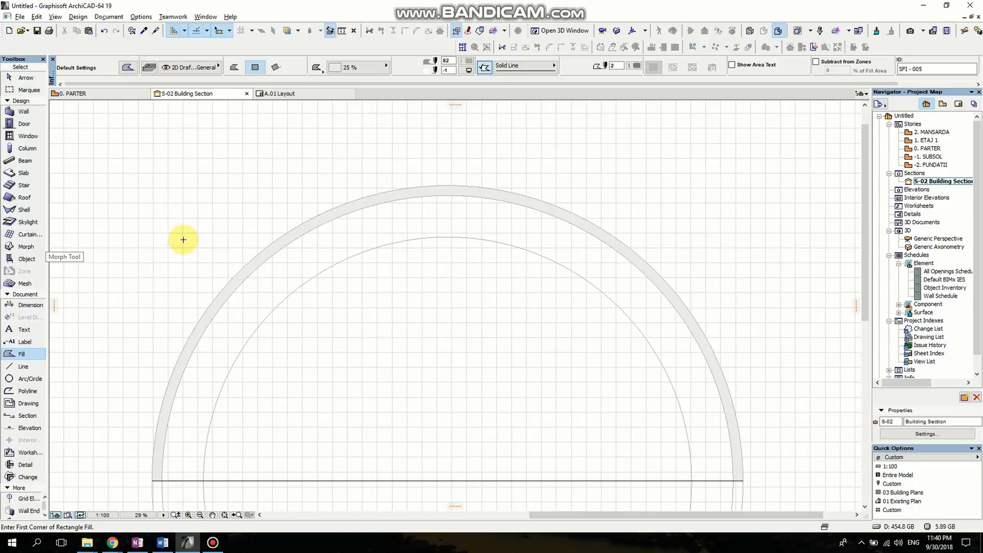
pyautogui.moveTo(72, 230)
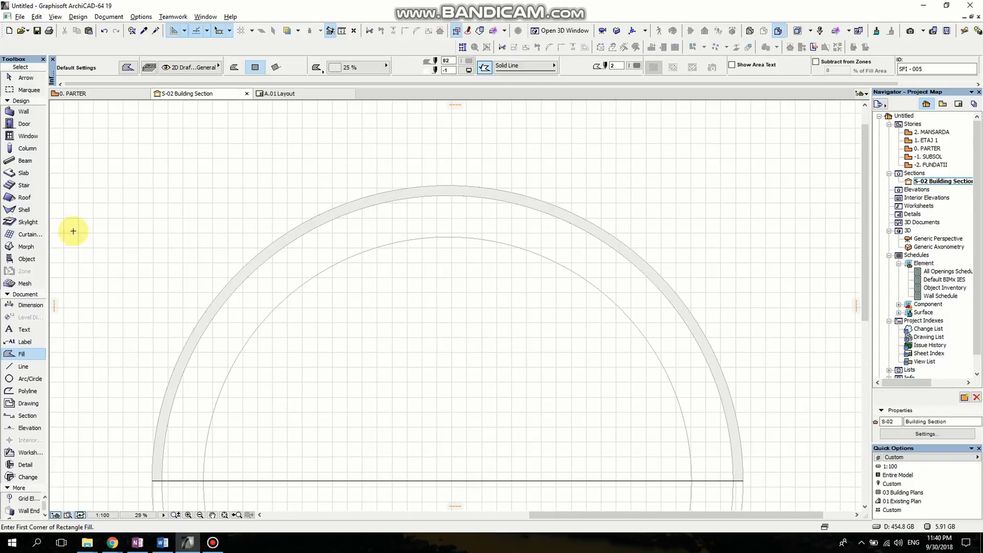
pyautogui.click(26, 246)
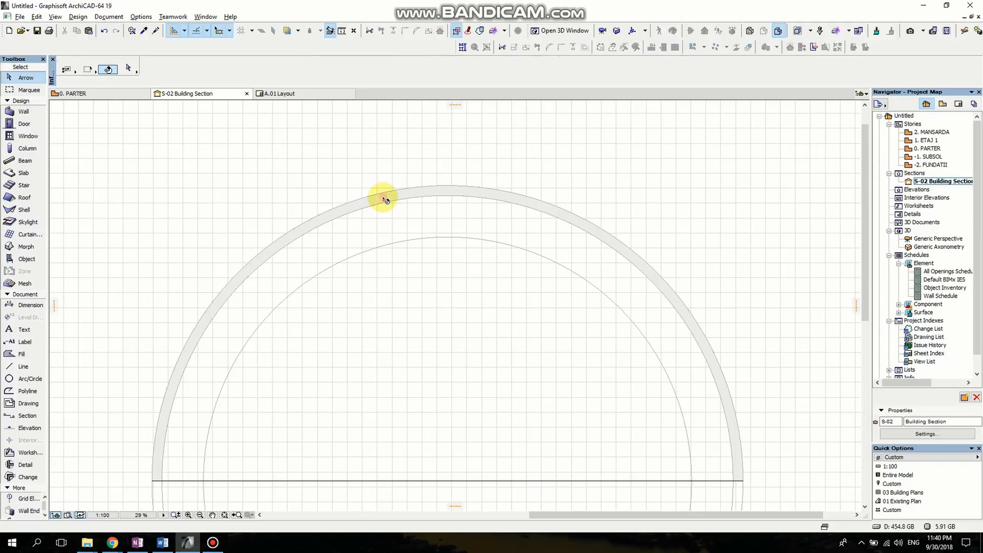
# Select the grey half-ring fill to convert it into a morph.
pyautogui.click(386, 200)
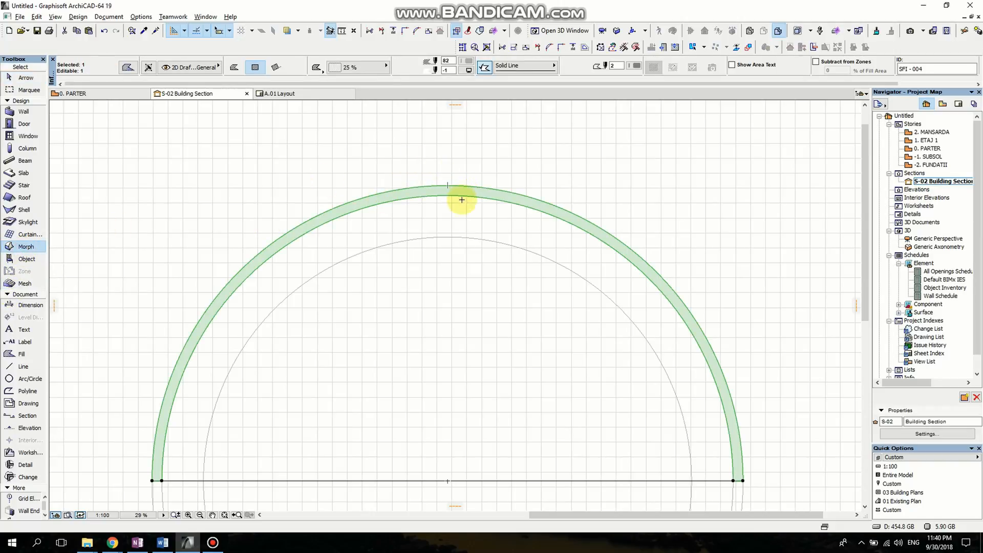
pyautogui.moveTo(437, 193)
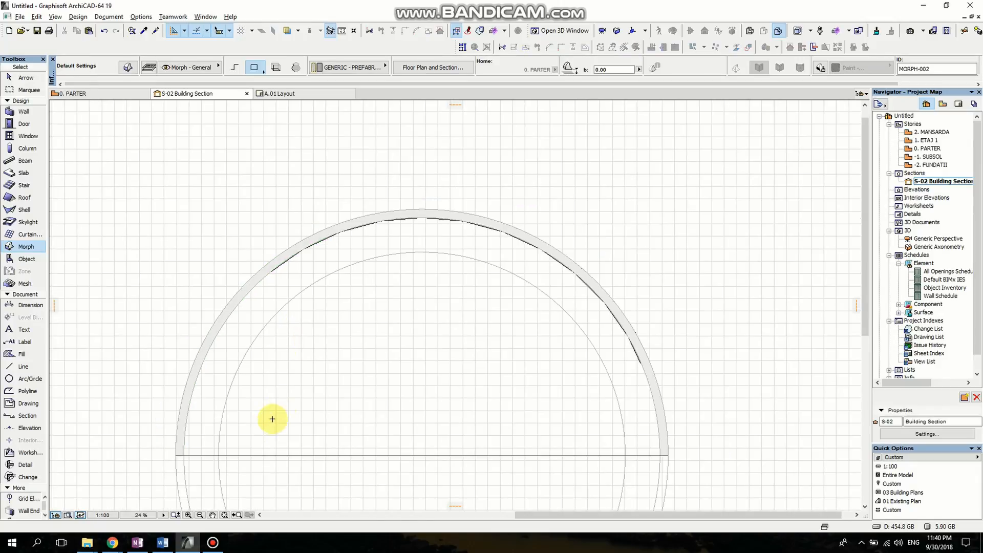
pyautogui.moveTo(26, 416)
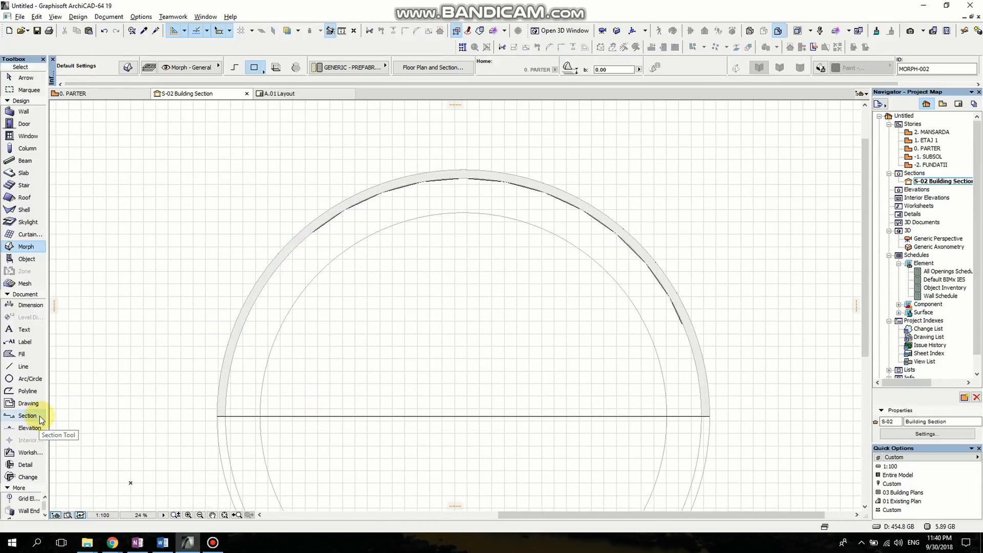
# Start a red polyline from the circles' centre across the arch base.
pyautogui.click(26, 390)
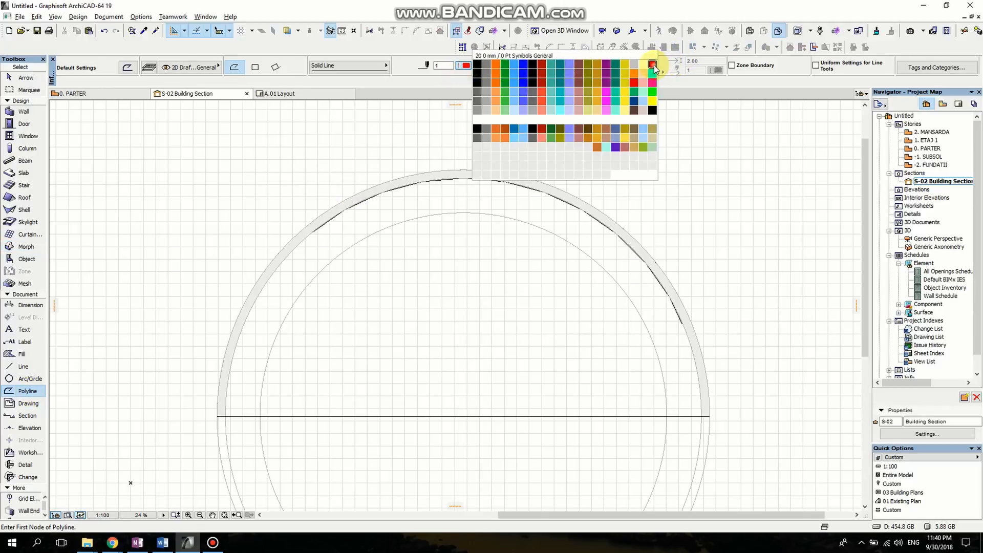
pyautogui.click(652, 64)
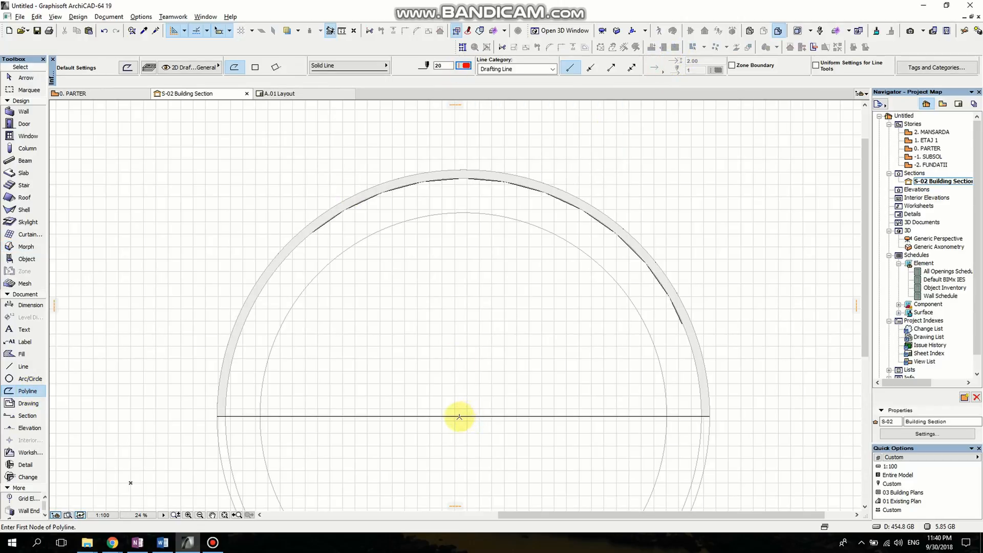
pyautogui.click(461, 416)
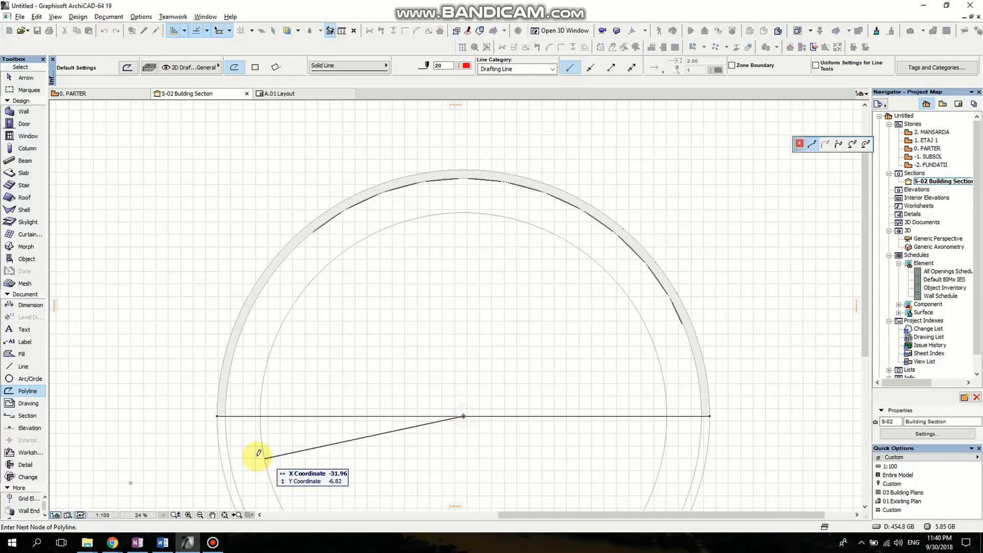
pyautogui.moveTo(206, 413)
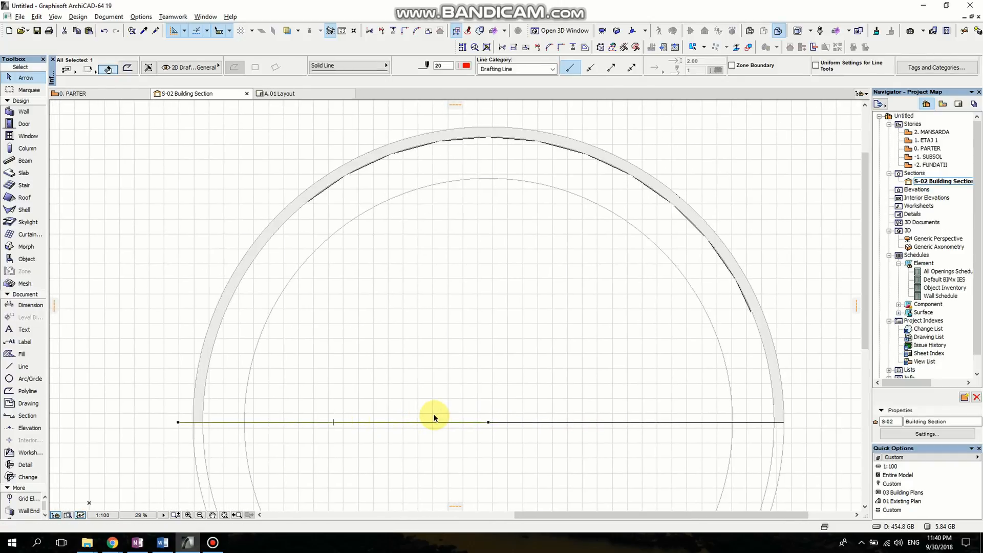
pyautogui.moveTo(489, 429)
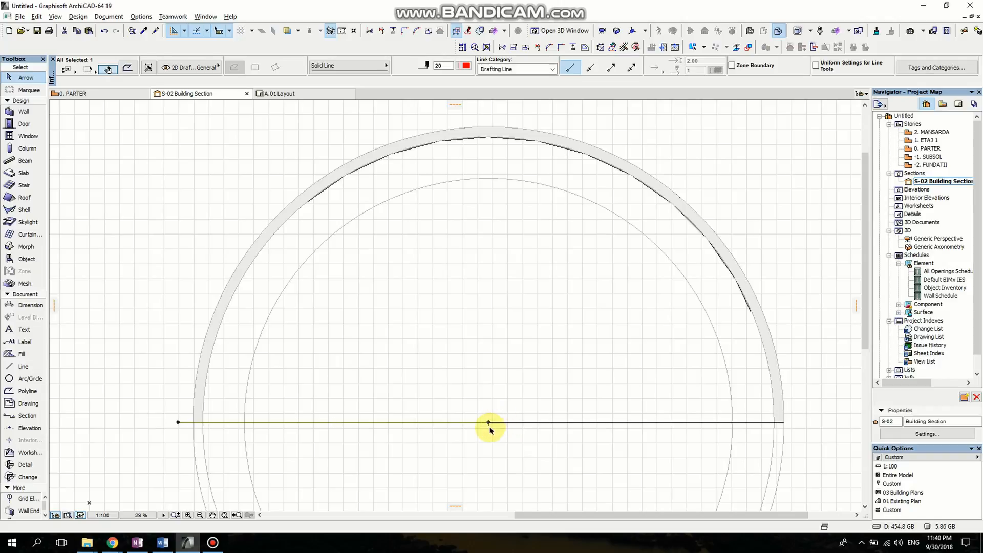
pyautogui.moveTo(489, 425)
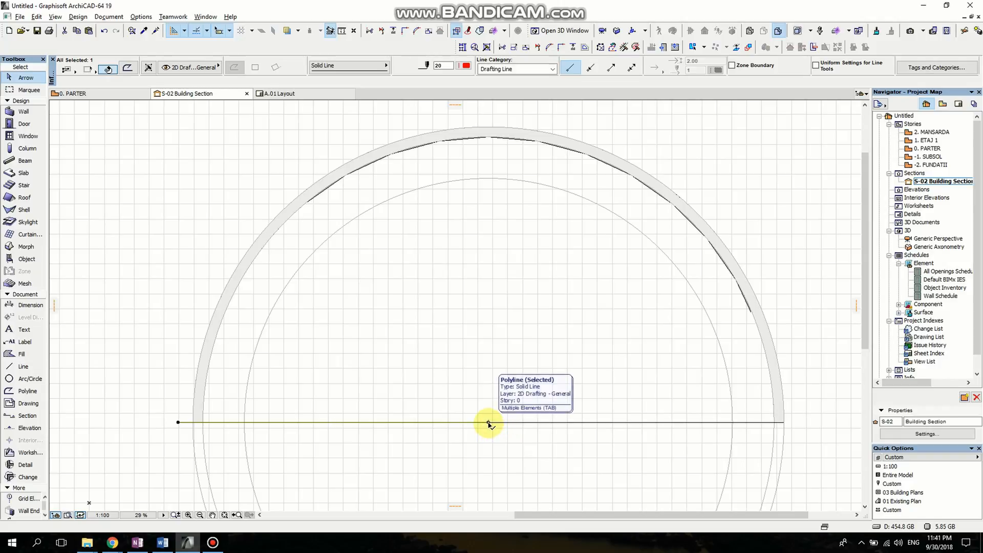
# Multiply the base line with Rotate and Distribute into 20 copies over a half-turn around the centre.
pyautogui.rightClick(489, 422)
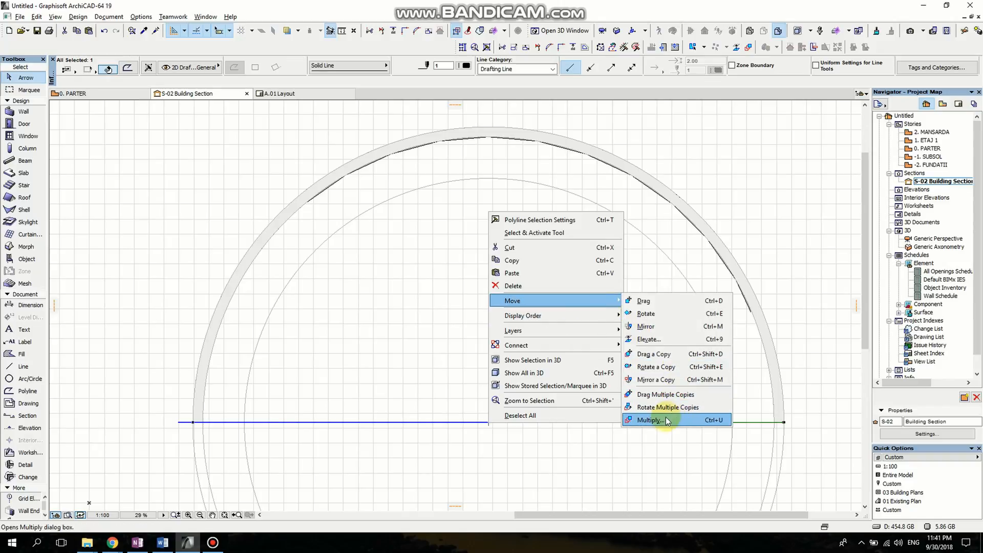
pyautogui.click(650, 420)
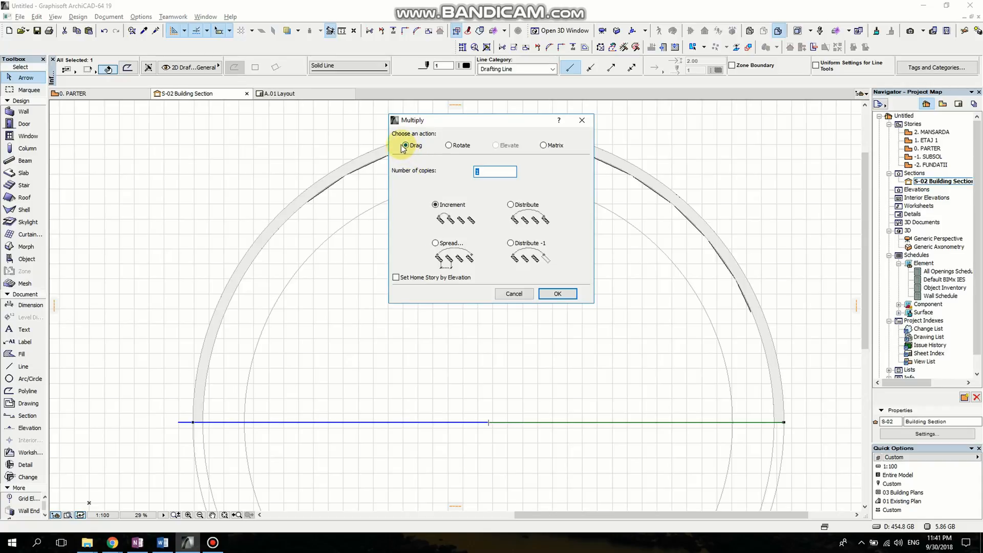
pyautogui.moveTo(449, 144)
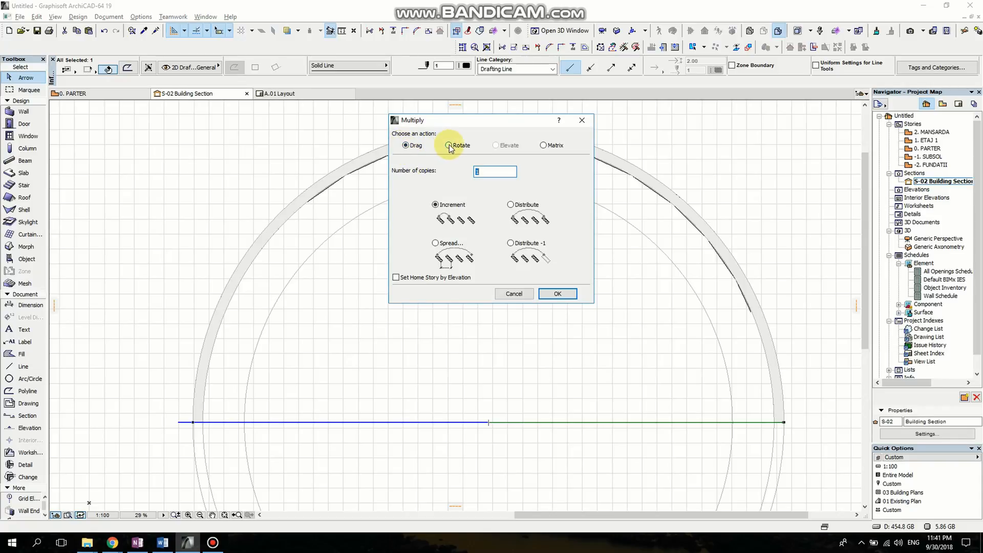
pyautogui.click(448, 144)
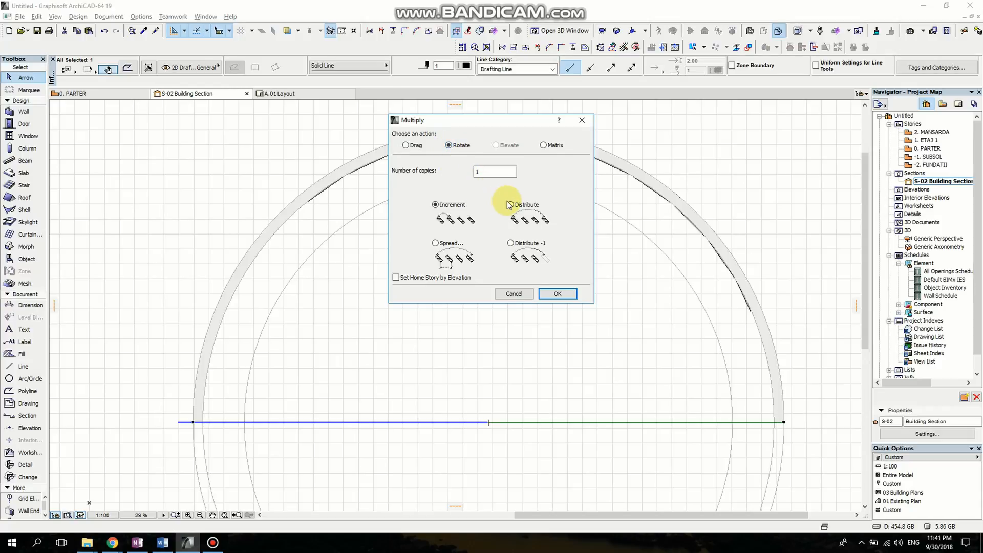
pyautogui.click(510, 205)
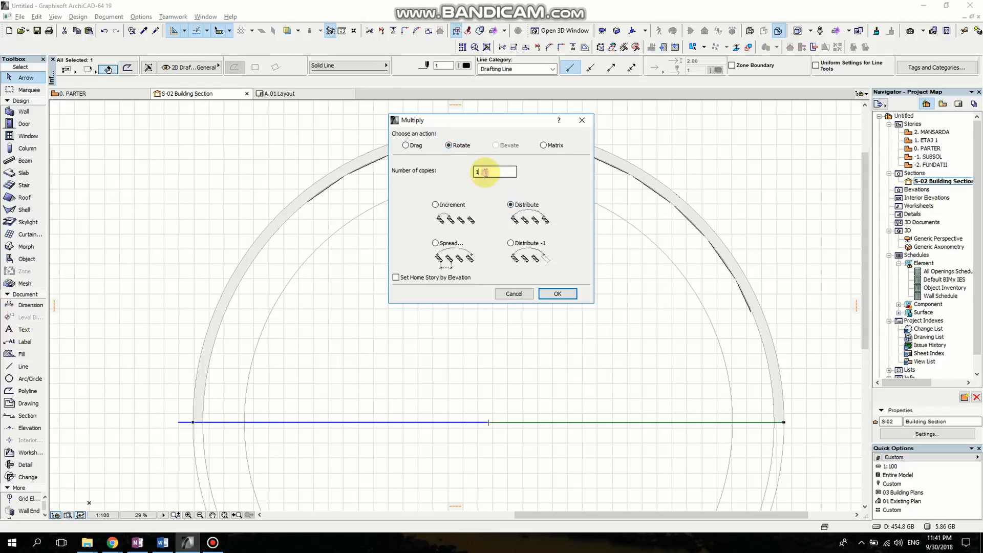
pyautogui.write('2')
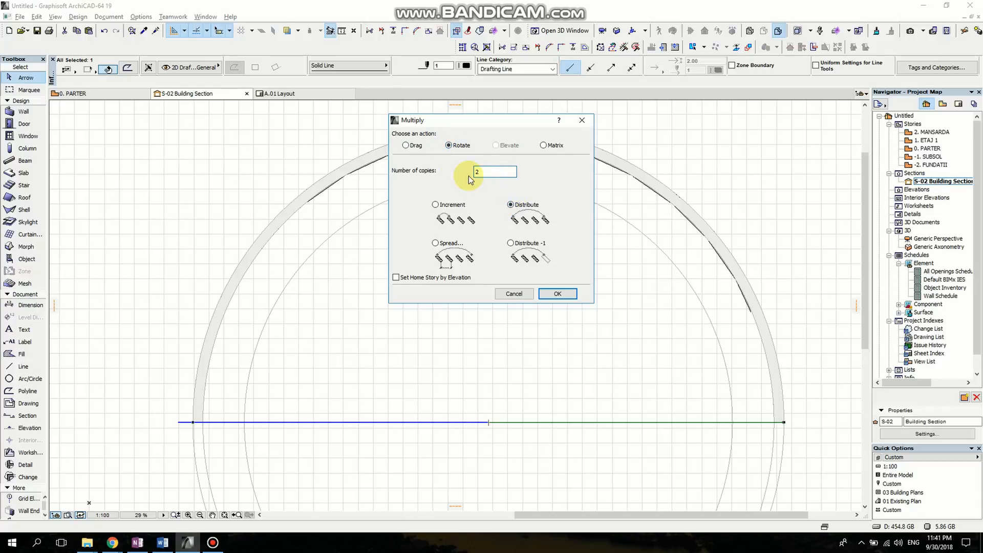
pyautogui.write('20')
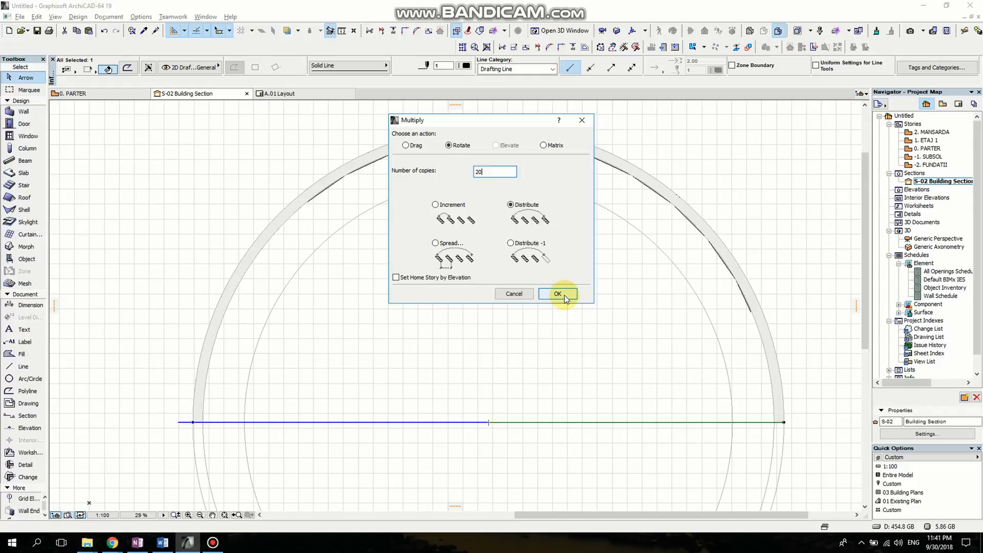
pyautogui.click(557, 293)
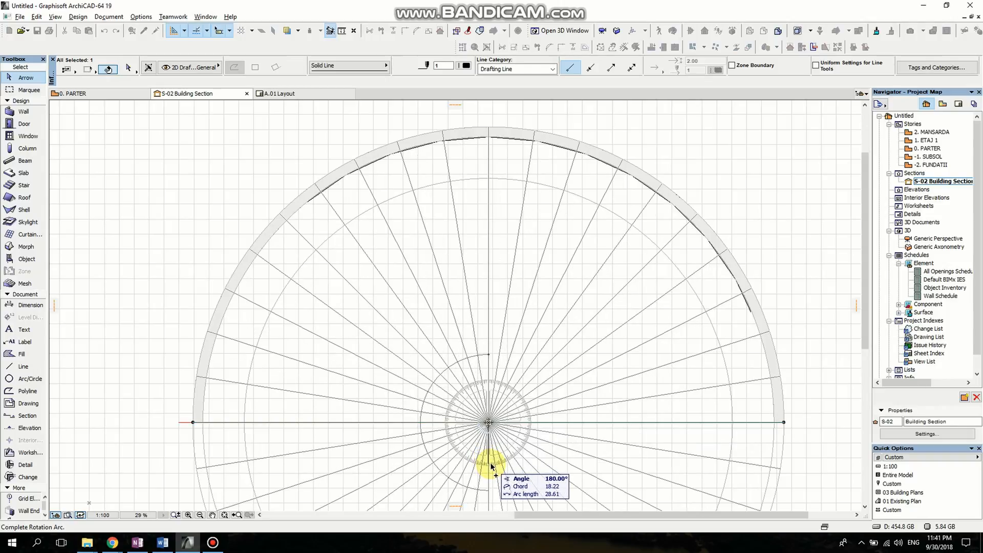
pyautogui.click(491, 467)
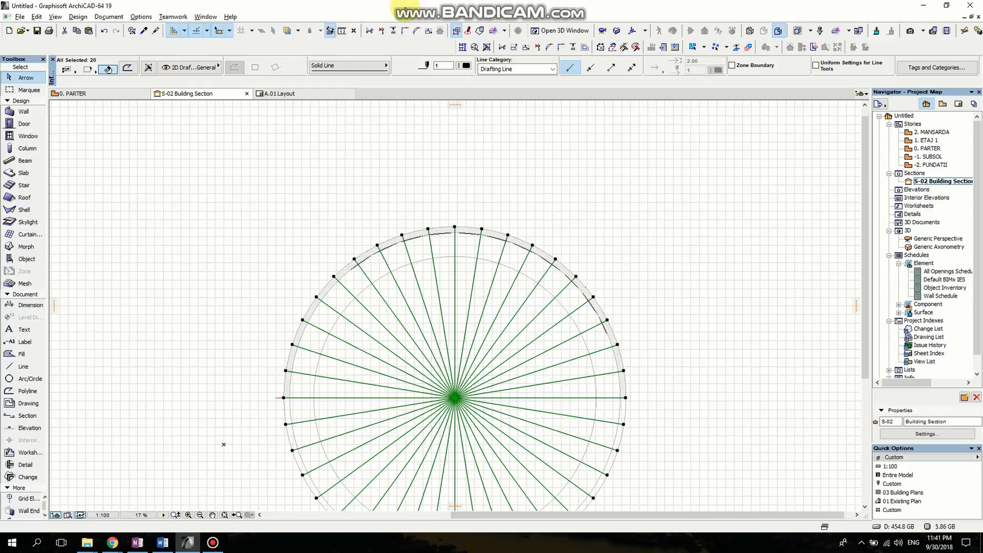
# Set the radial lines' pen colour to red.
pyautogui.click(655, 66)
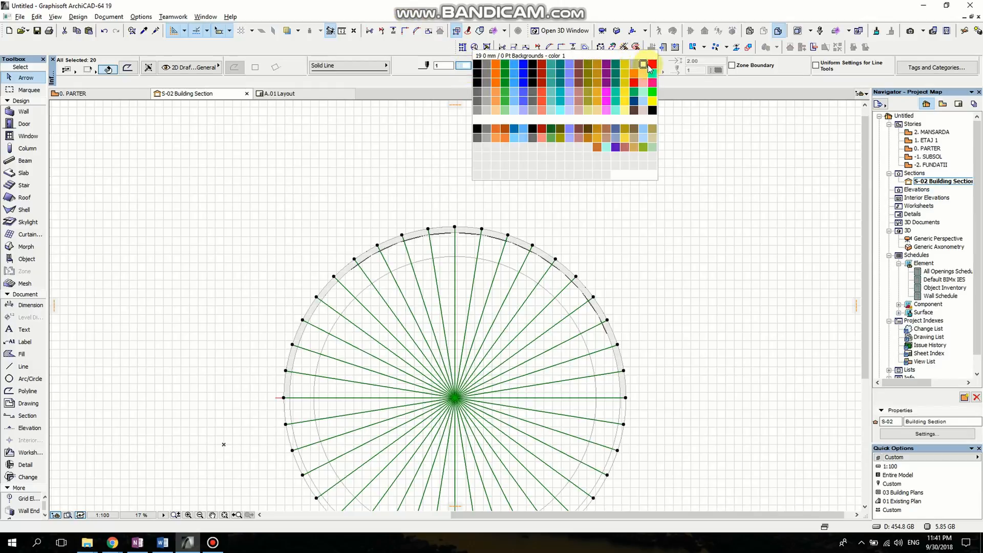
pyautogui.click(643, 64)
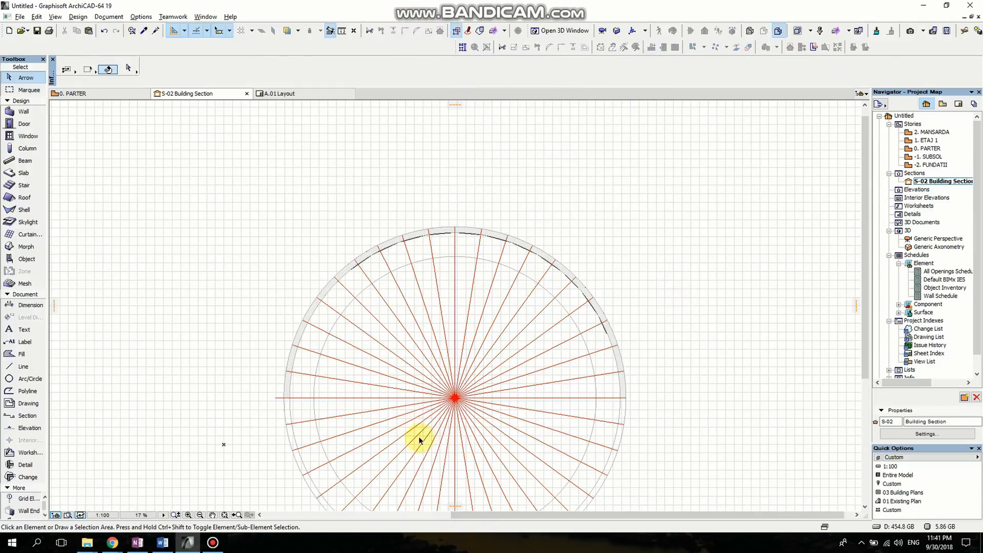
pyautogui.moveTo(505, 384)
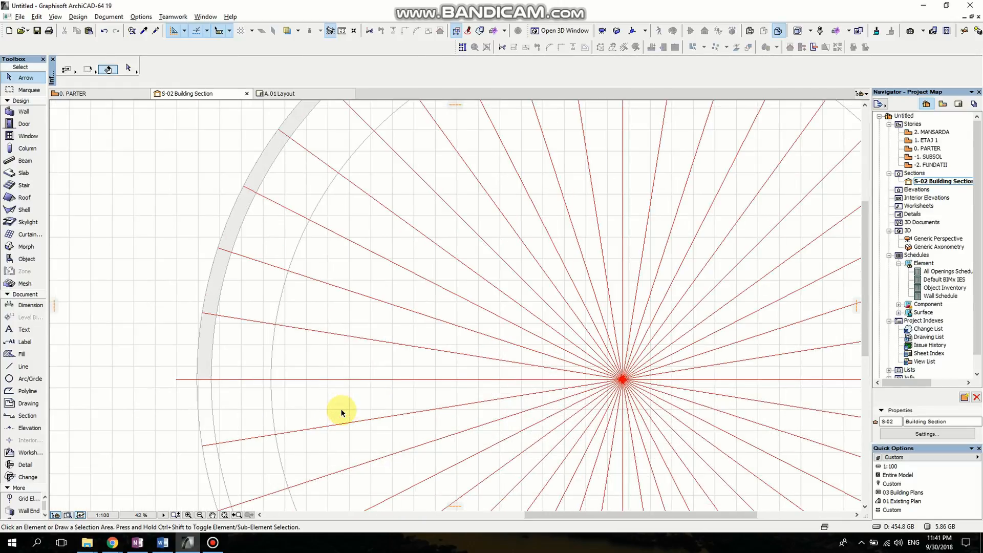
pyautogui.click(20, 354)
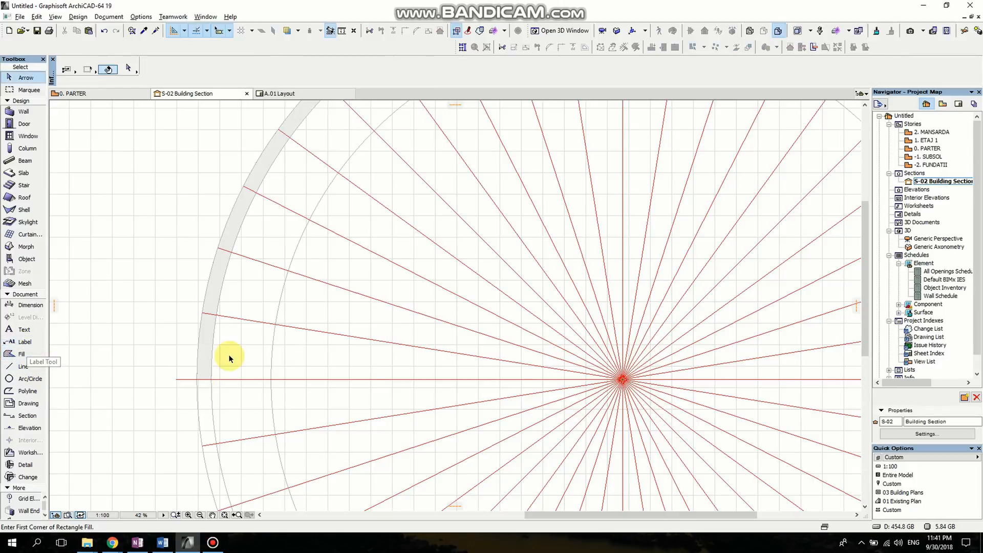
pyautogui.moveTo(22, 356)
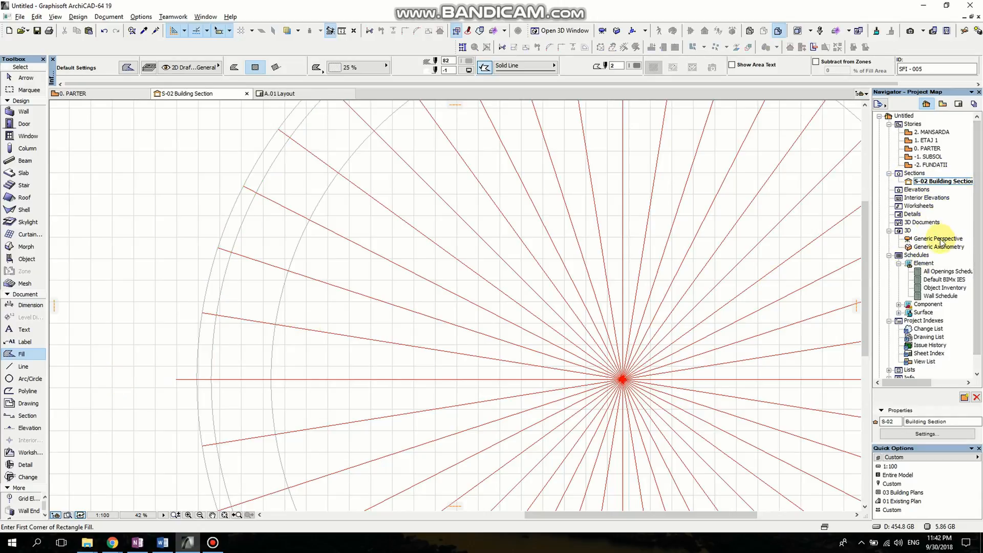
# Check the arch in Generic Perspective, then draw a rectangular fill between two radial lines across the ring.
pyautogui.doubleClick(942, 239)
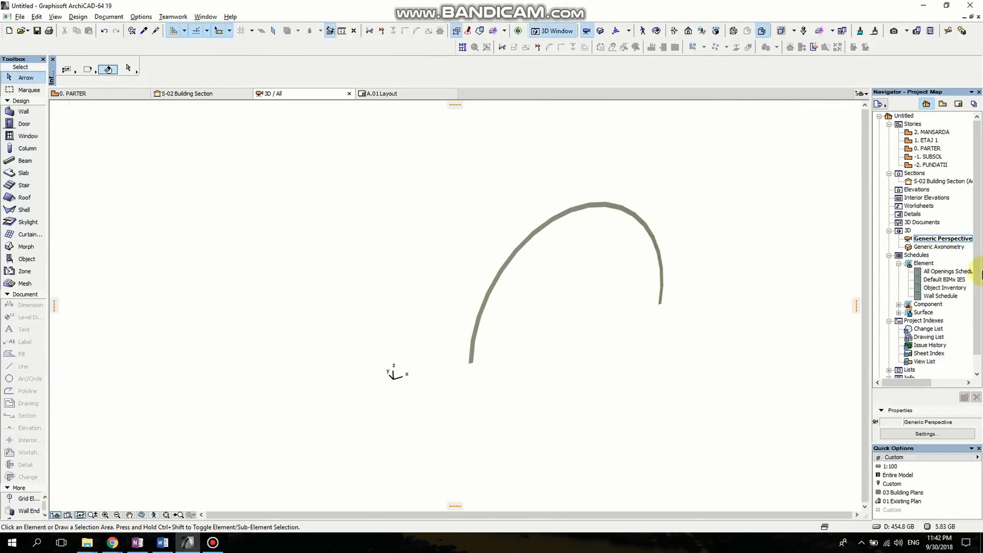
pyautogui.click(185, 93)
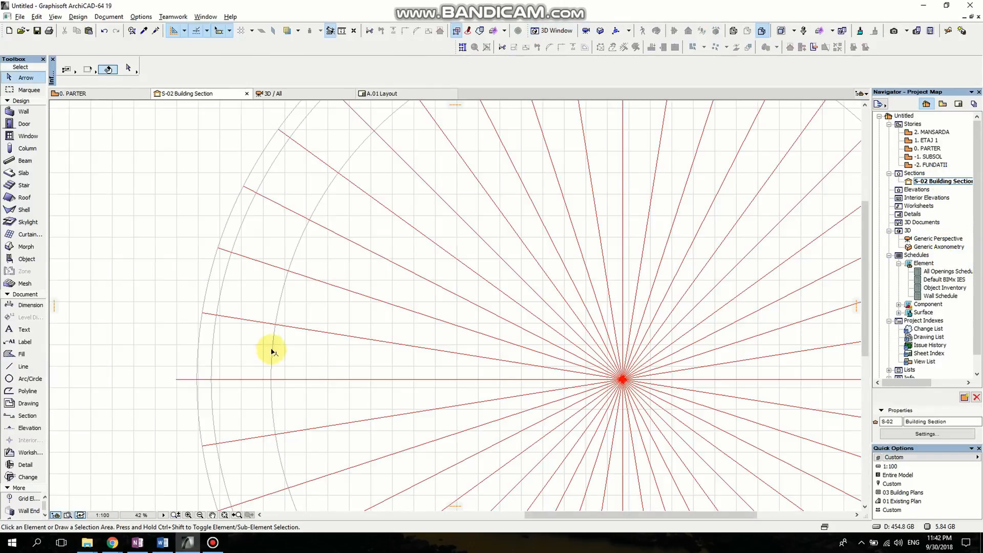
pyautogui.click(21, 353)
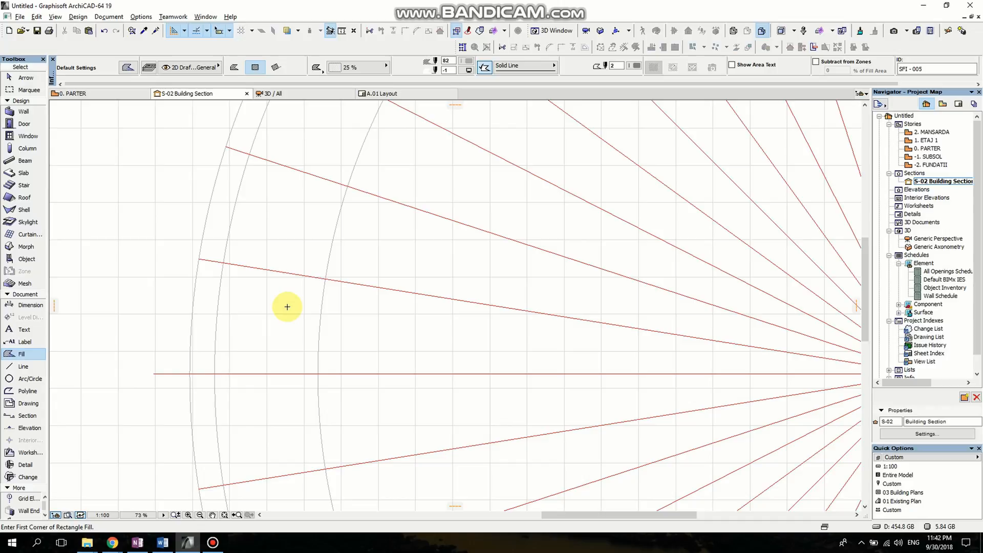
pyautogui.click(286, 306)
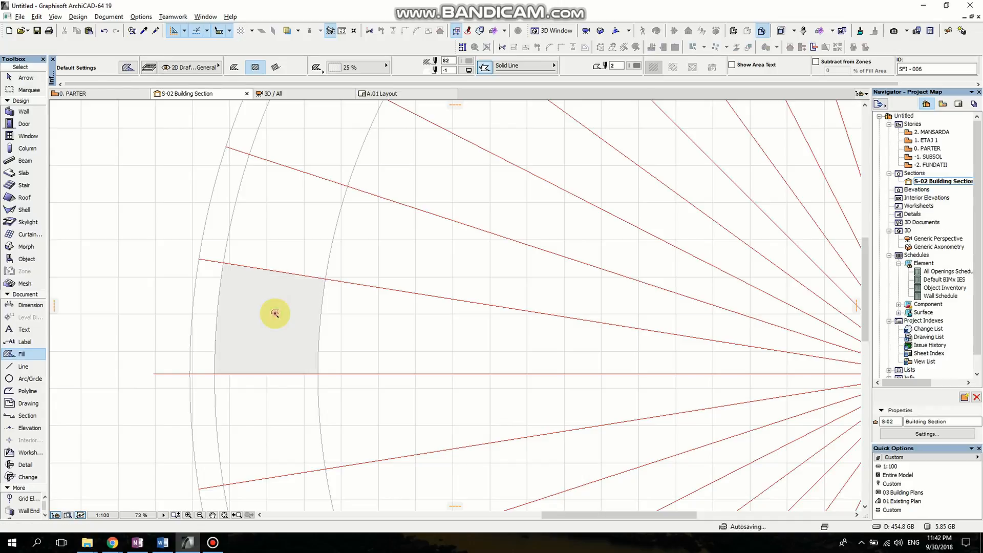
pyautogui.click(275, 314)
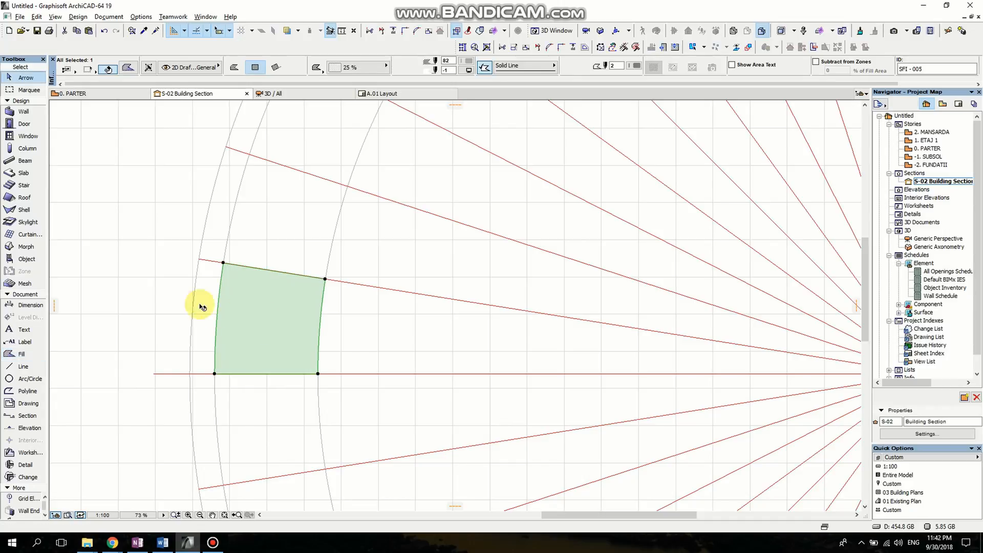
pyautogui.moveTo(201, 264)
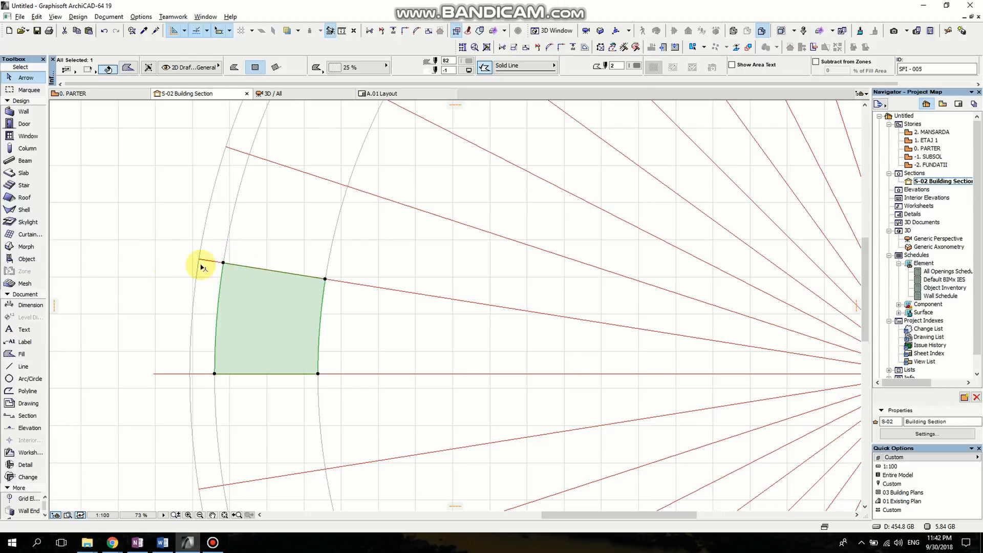
pyautogui.moveTo(218, 311)
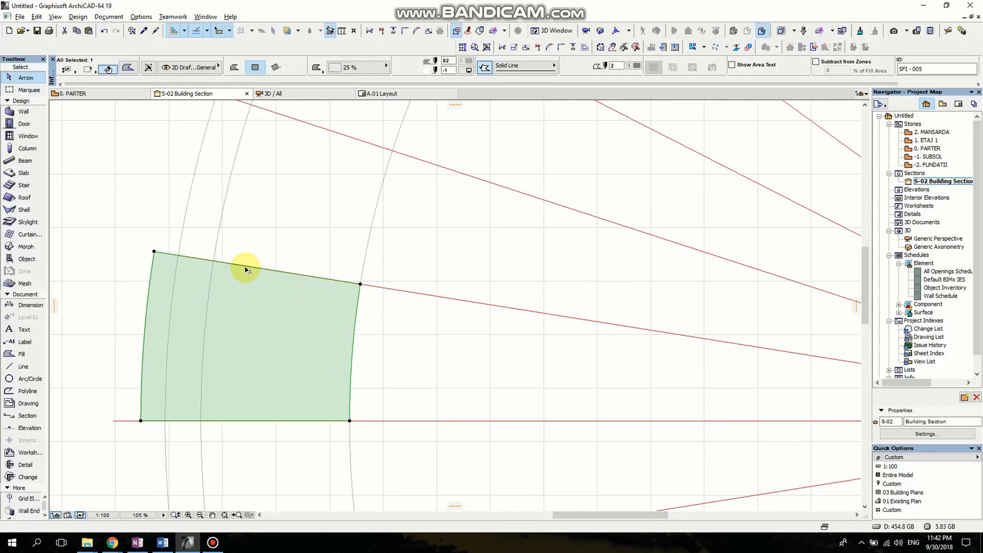
pyautogui.moveTo(272, 273)
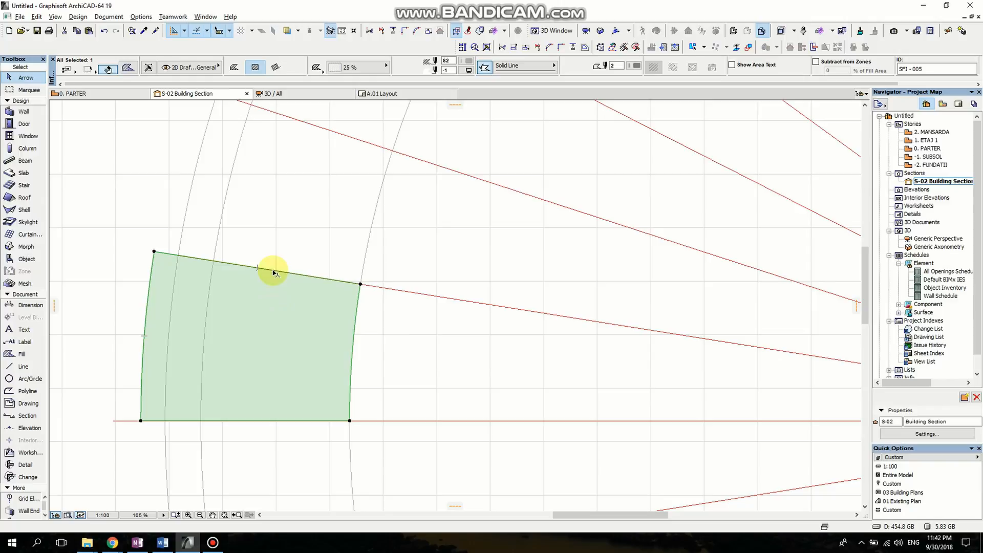
pyautogui.moveTo(278, 348)
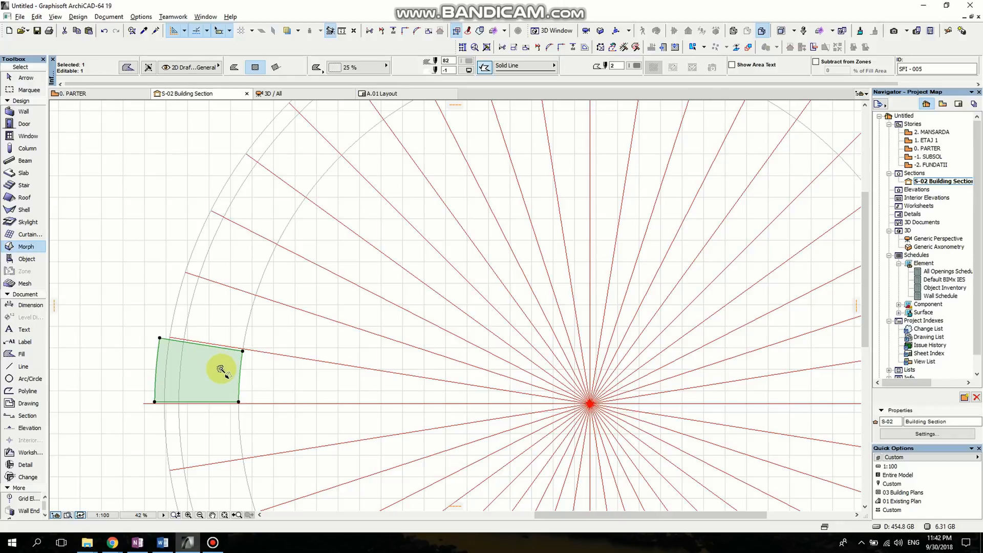
pyautogui.moveTo(569, 307)
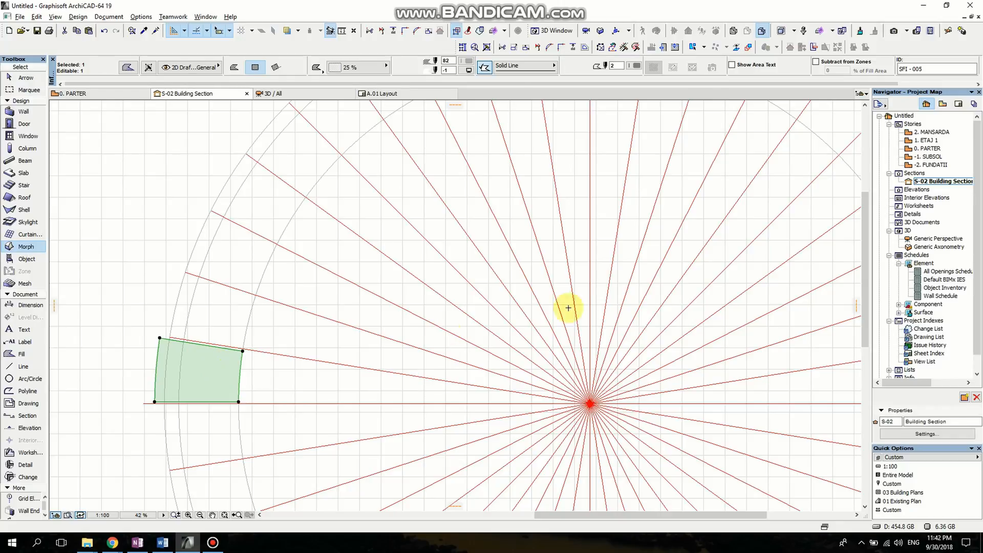
pyautogui.click(935, 239)
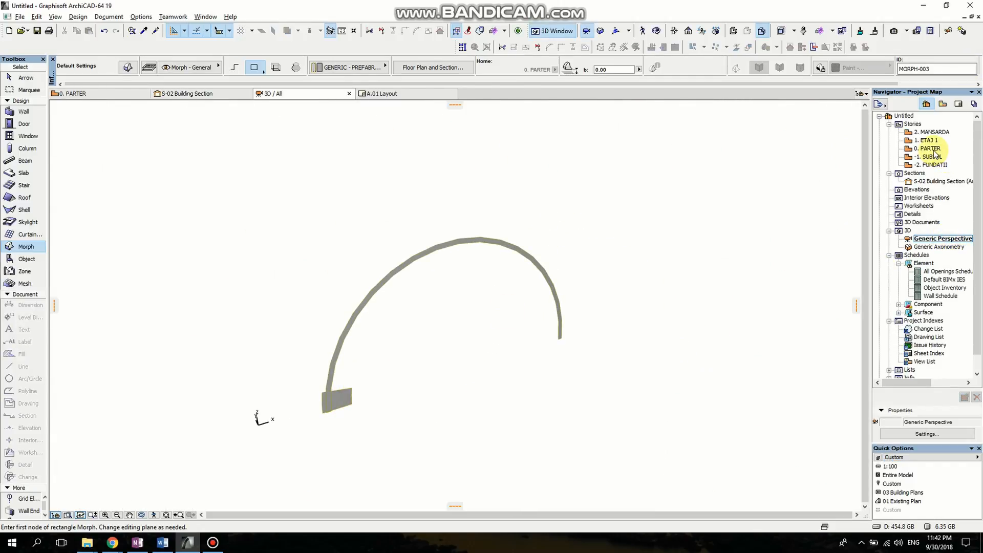
pyautogui.click(929, 148)
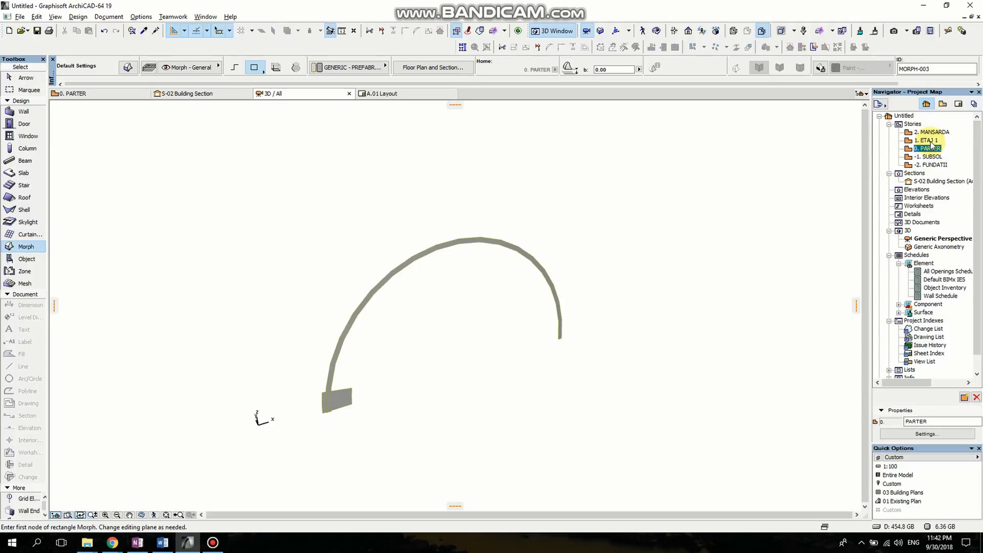
pyautogui.click(75, 93)
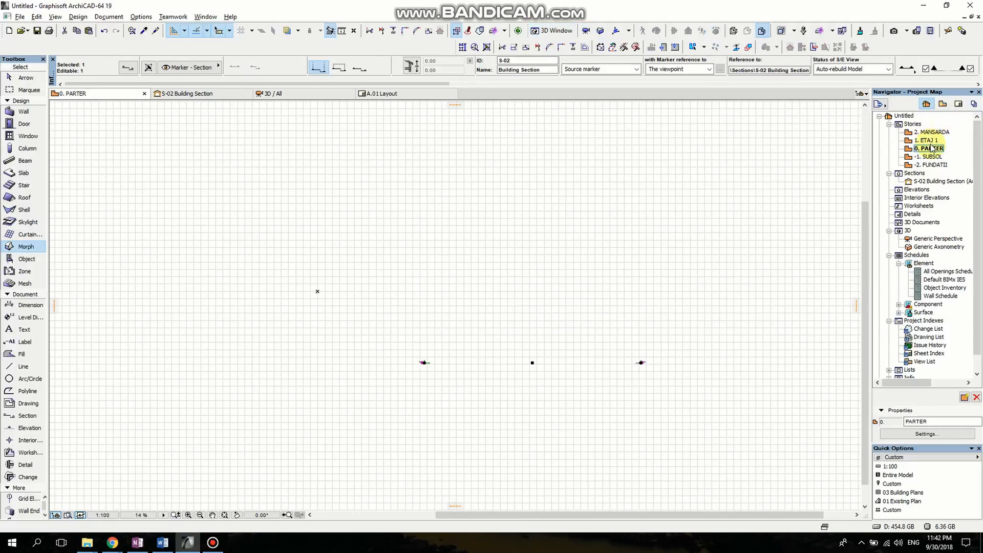
pyautogui.doubleClick(928, 140)
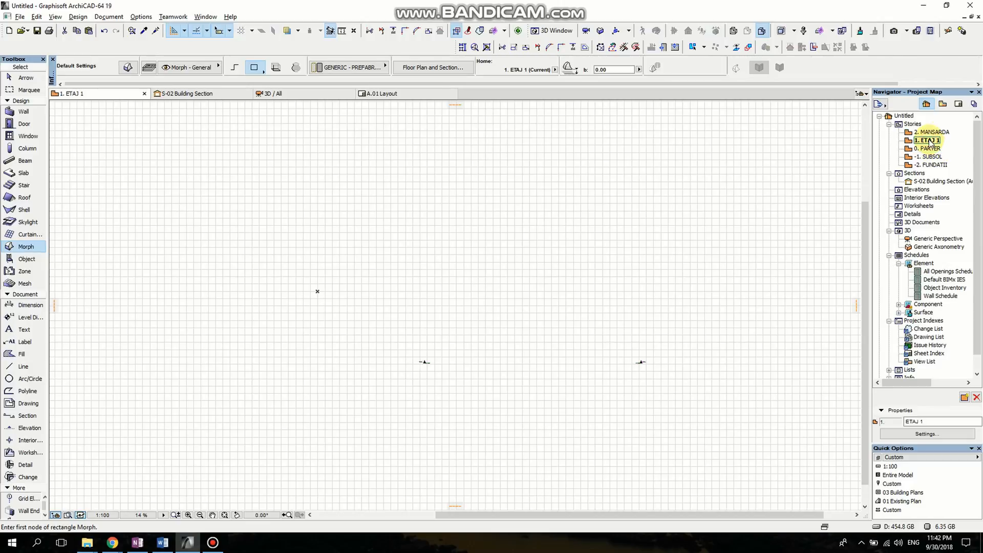
pyautogui.doubleClick(930, 132)
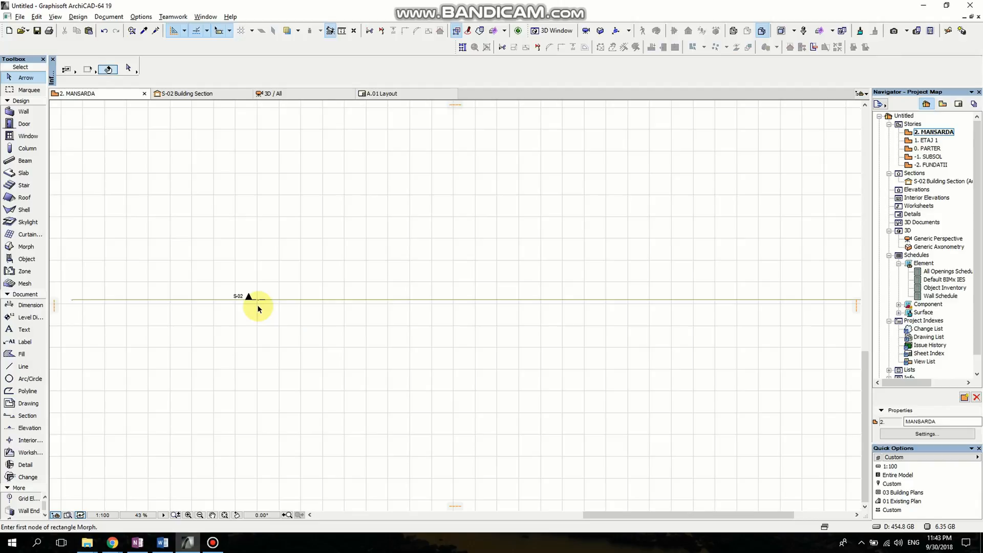
pyautogui.click(249, 298)
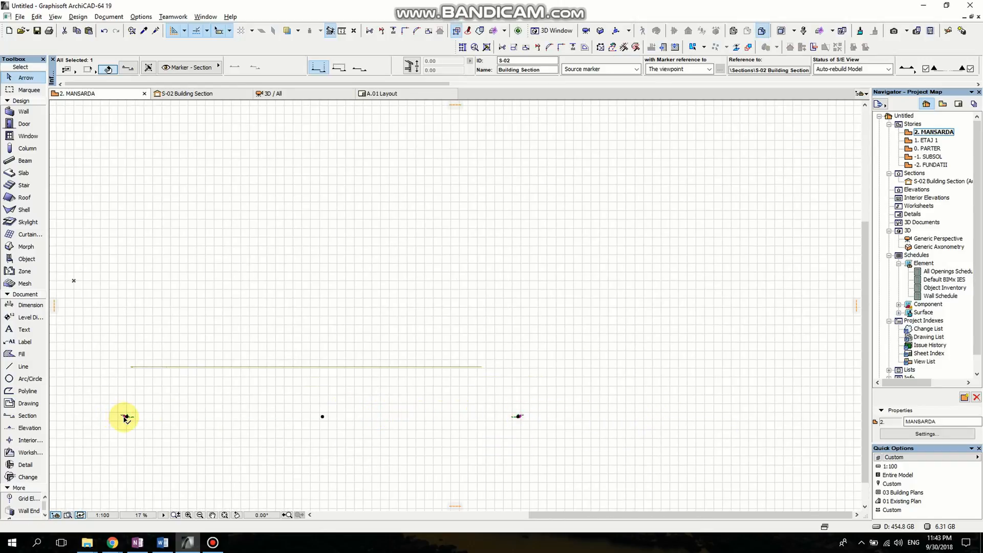
pyautogui.click(596, 423)
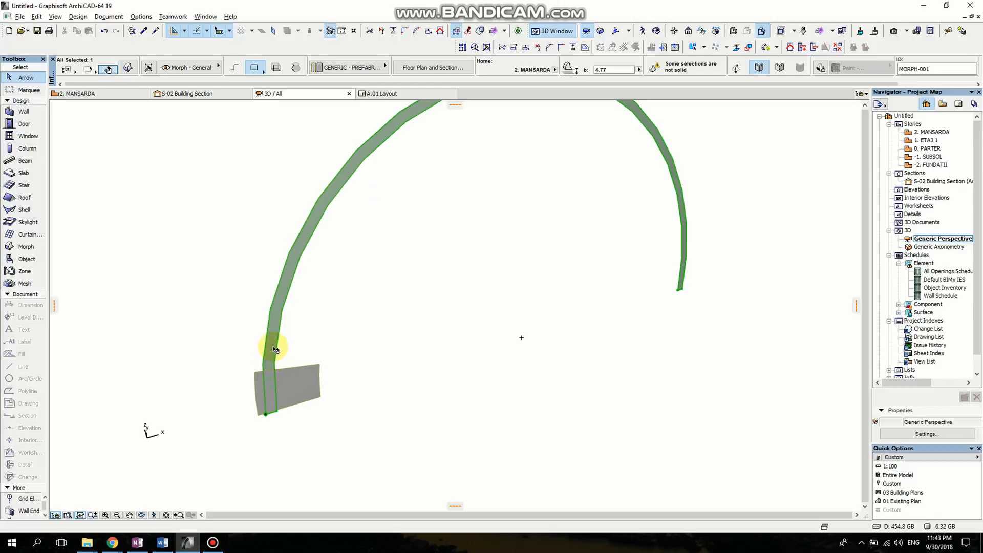
# Push/pull the arch band face to give it thickness and extrude the base block into a box.
pyautogui.click(272, 348)
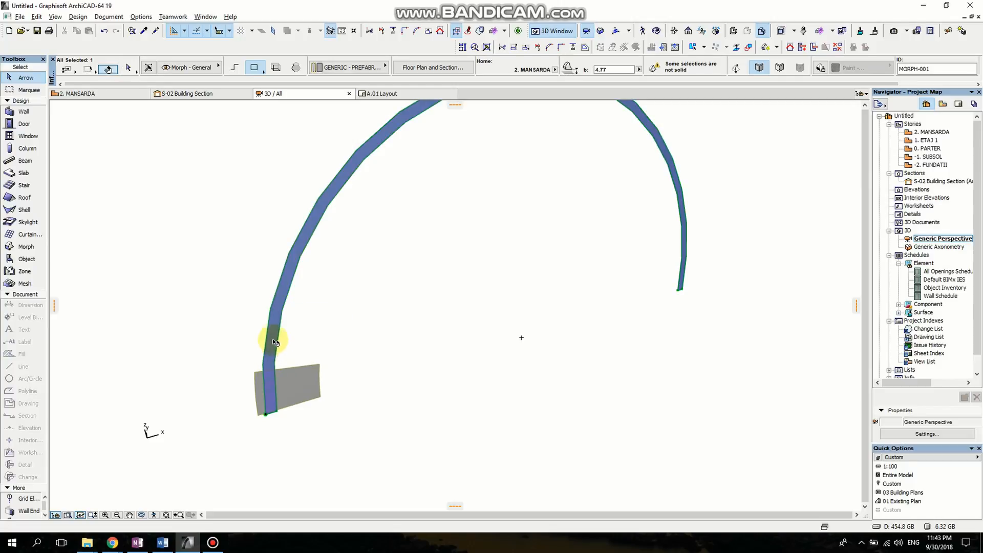
pyautogui.moveTo(283, 285)
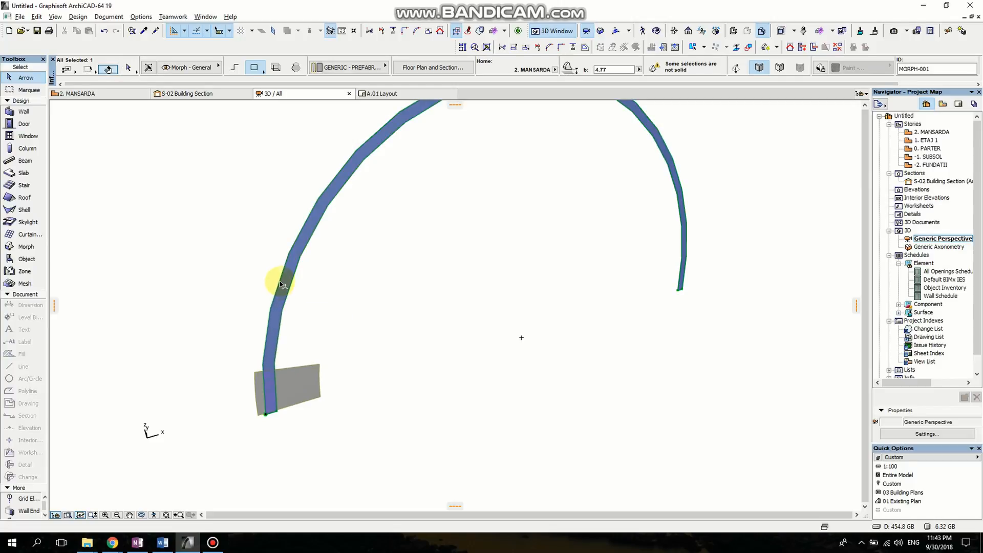
pyautogui.moveTo(275, 349)
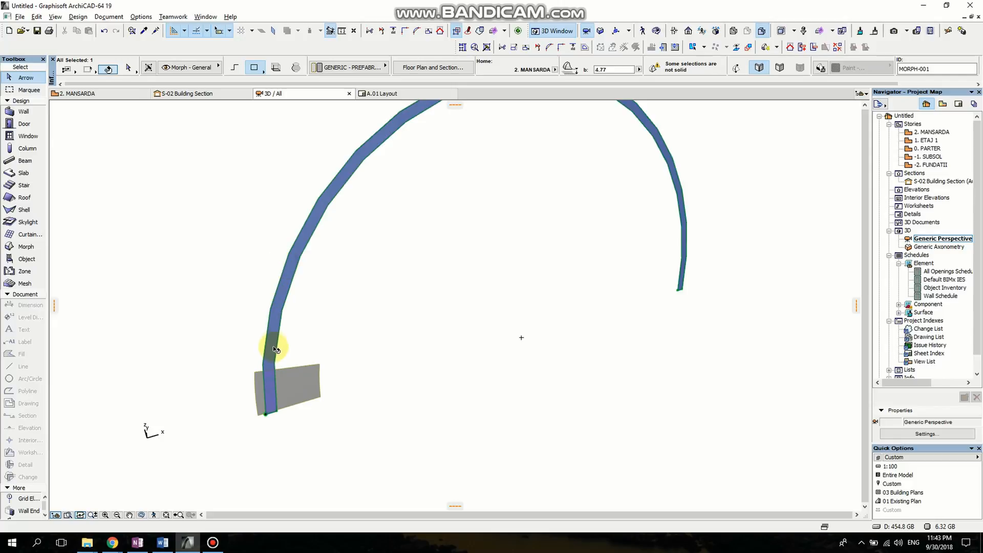
pyautogui.click(274, 348)
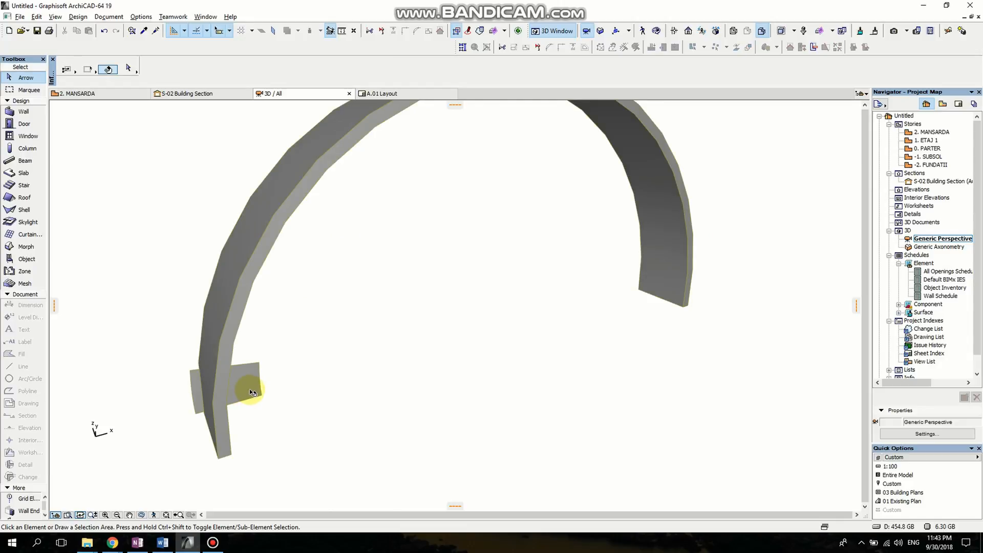
pyautogui.click(250, 392)
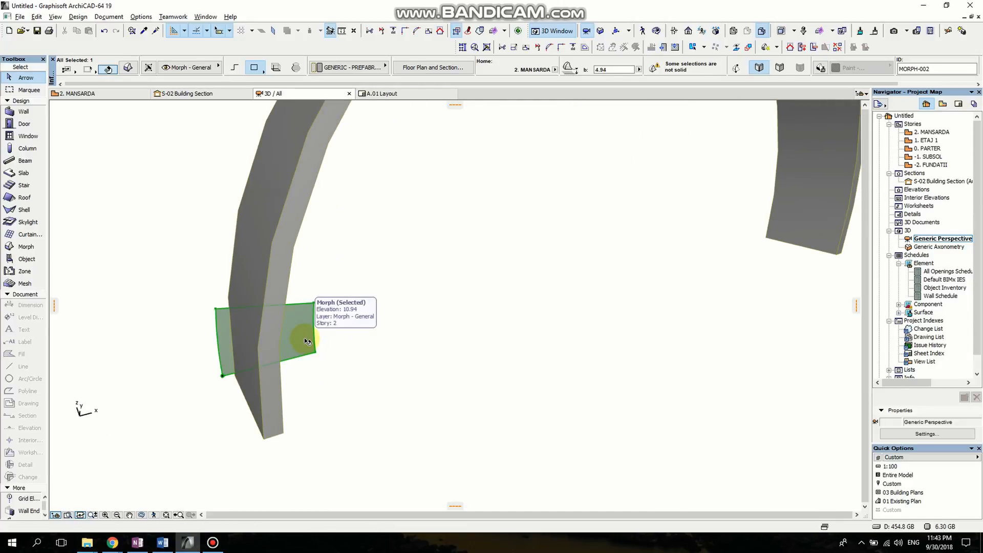
pyautogui.moveTo(316, 336)
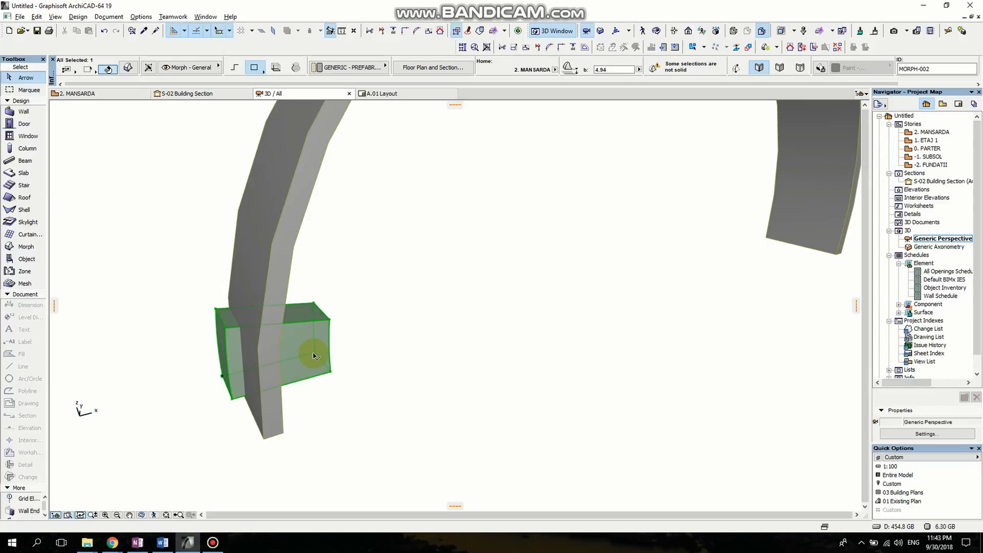
pyautogui.click(497, 267)
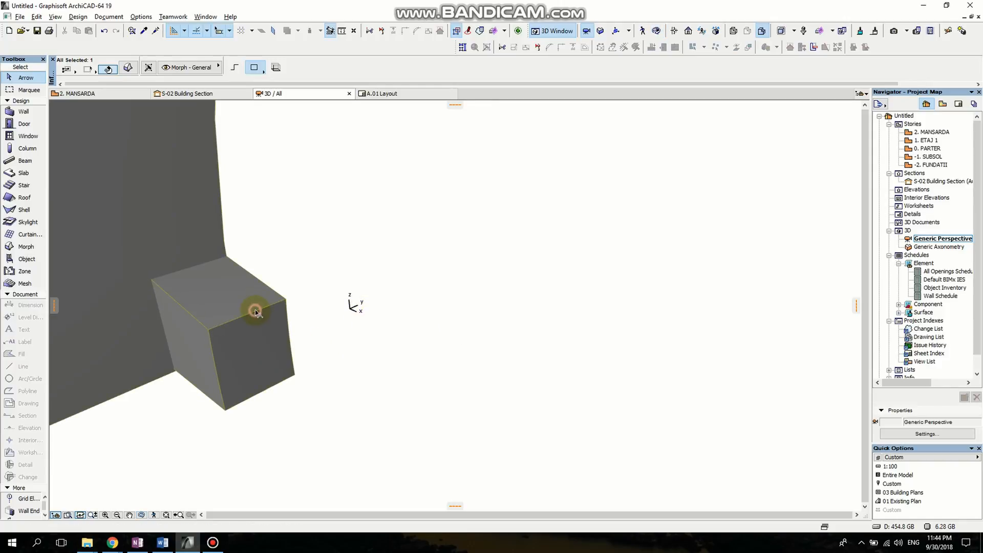
# Select the box block, then the arch band beside it in the section.
pyautogui.click(254, 312)
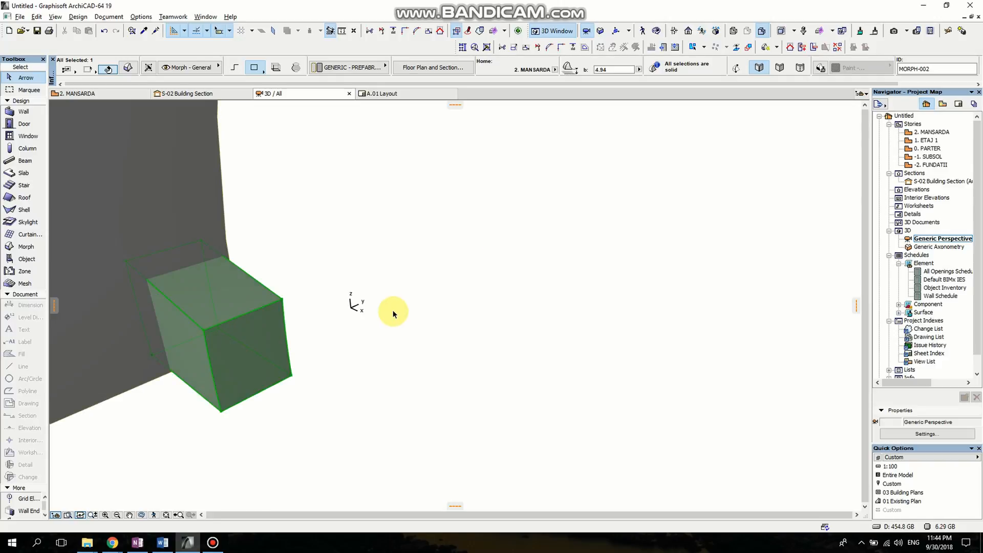
pyautogui.click(619, 375)
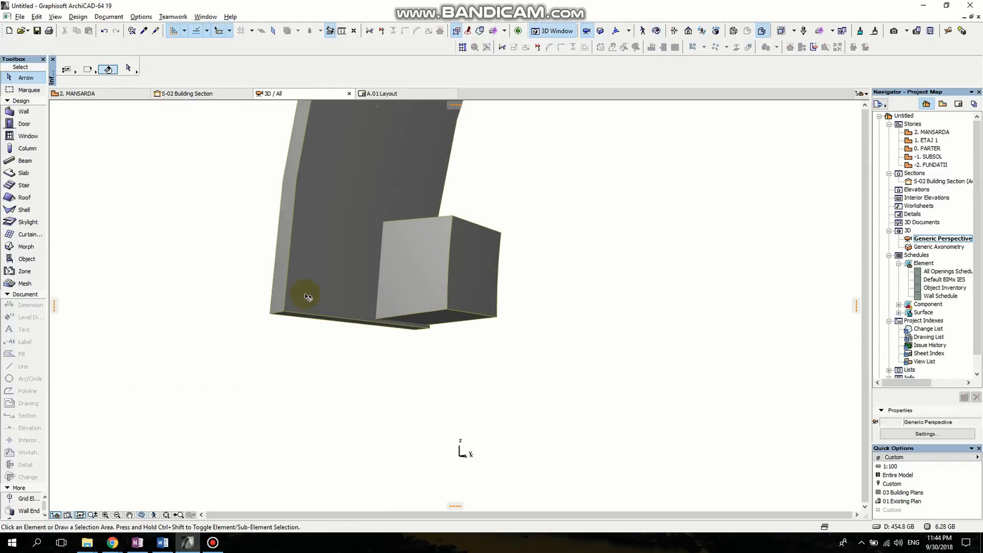
pyautogui.click(307, 297)
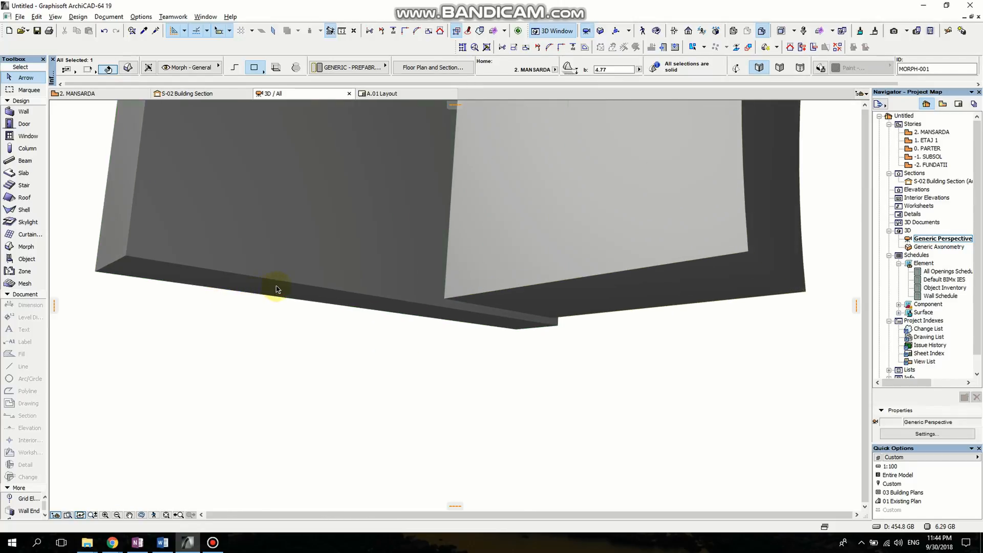
pyautogui.click(276, 287)
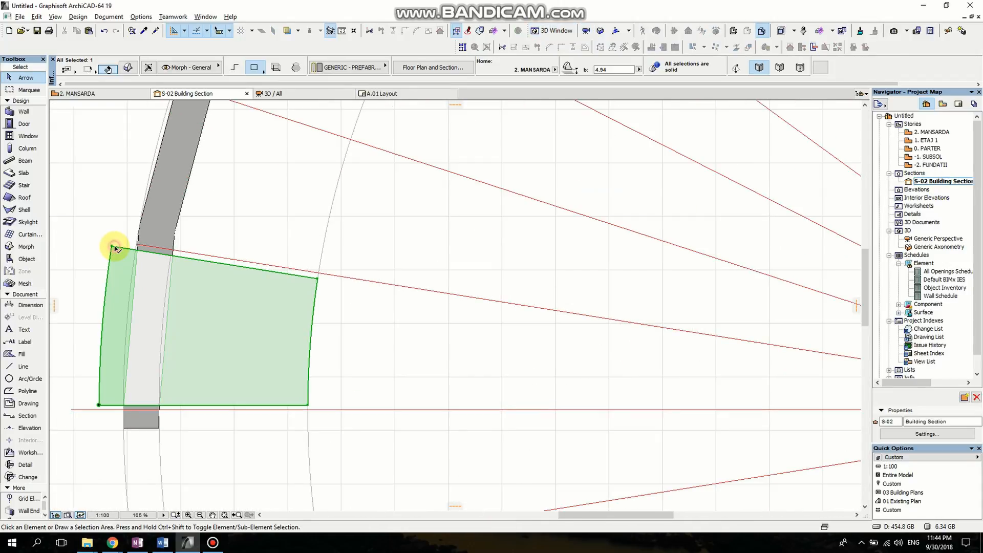
# Multiply the base block with Rotate and Distribute around the centre to the end of the half-ring.
pyautogui.click(22, 353)
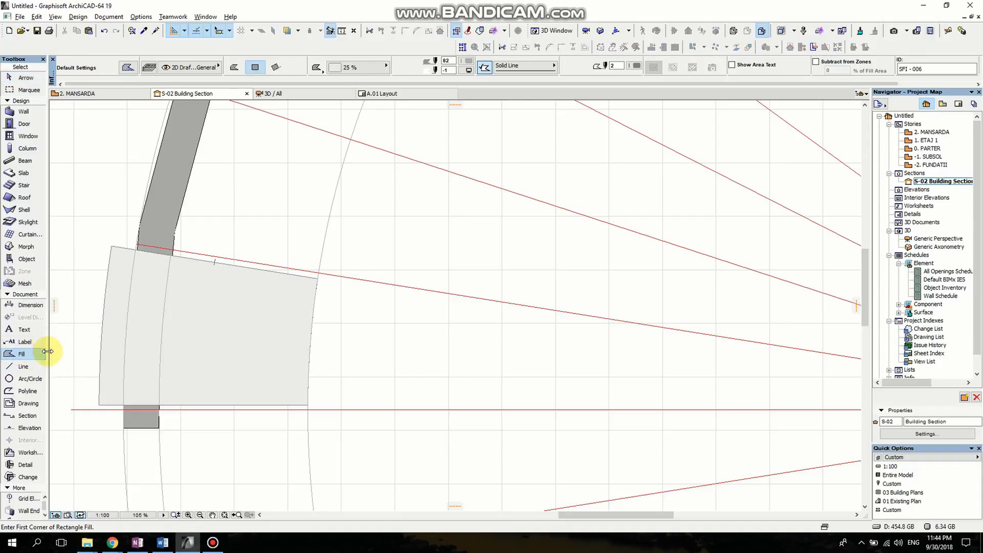
pyautogui.moveTo(22, 355)
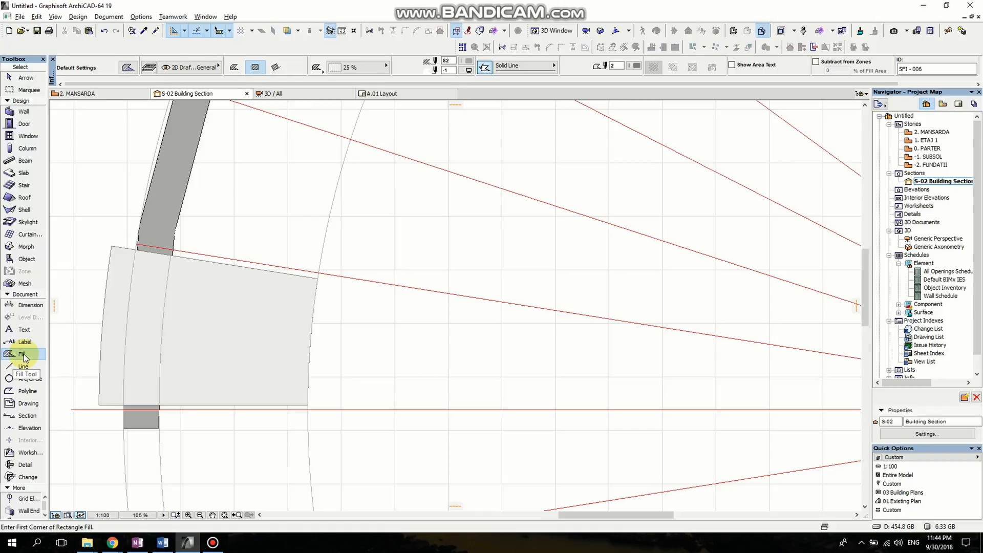
pyautogui.click(21, 354)
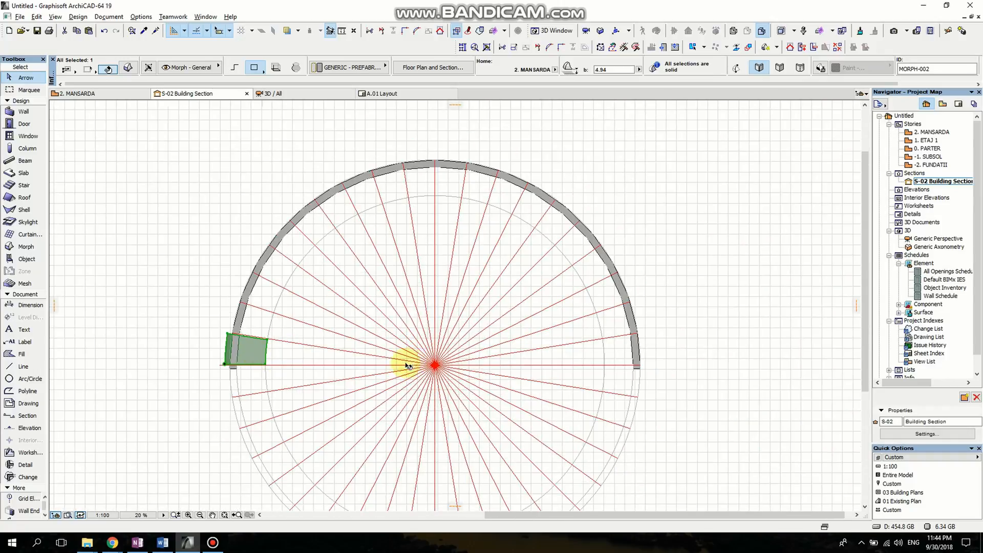
pyautogui.moveTo(309, 379)
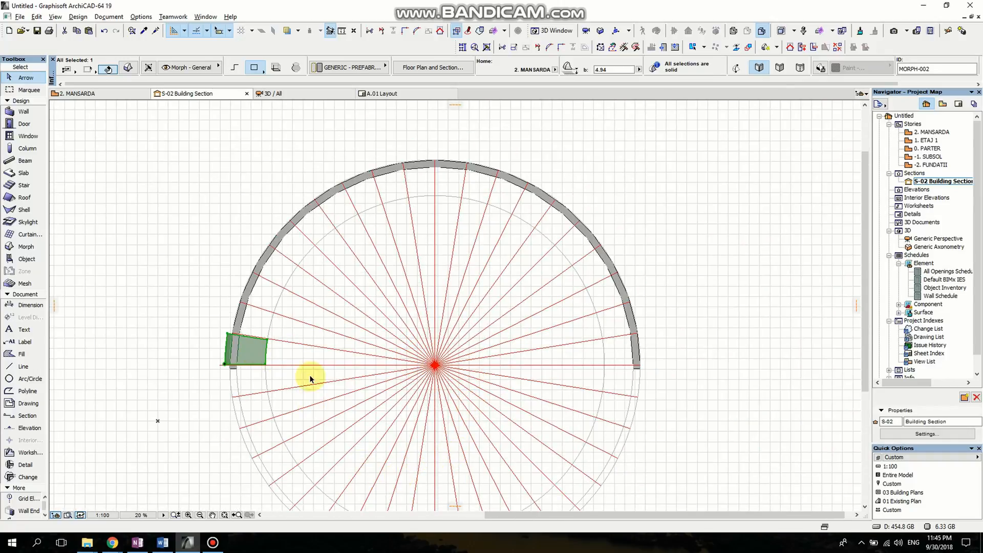
pyautogui.scroll(3)
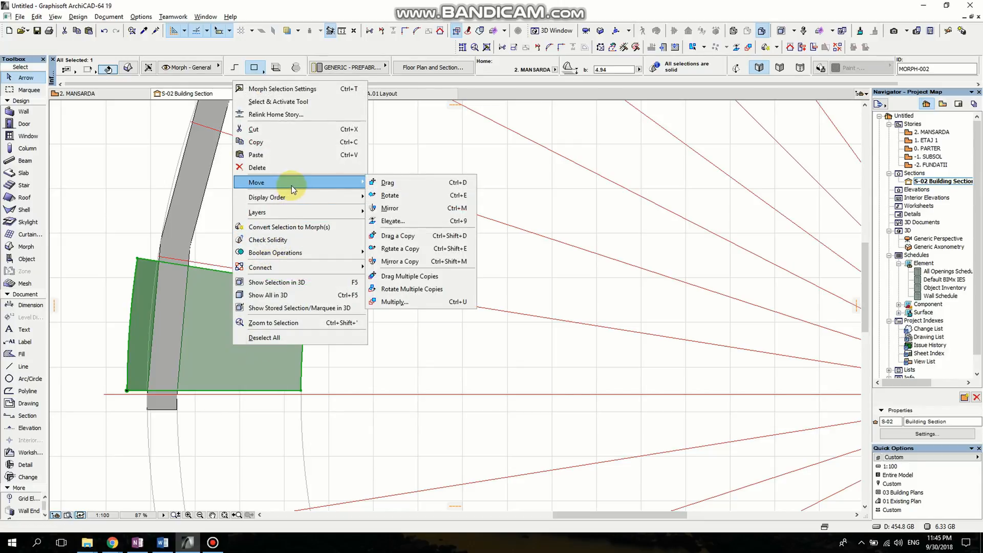
pyautogui.click(396, 301)
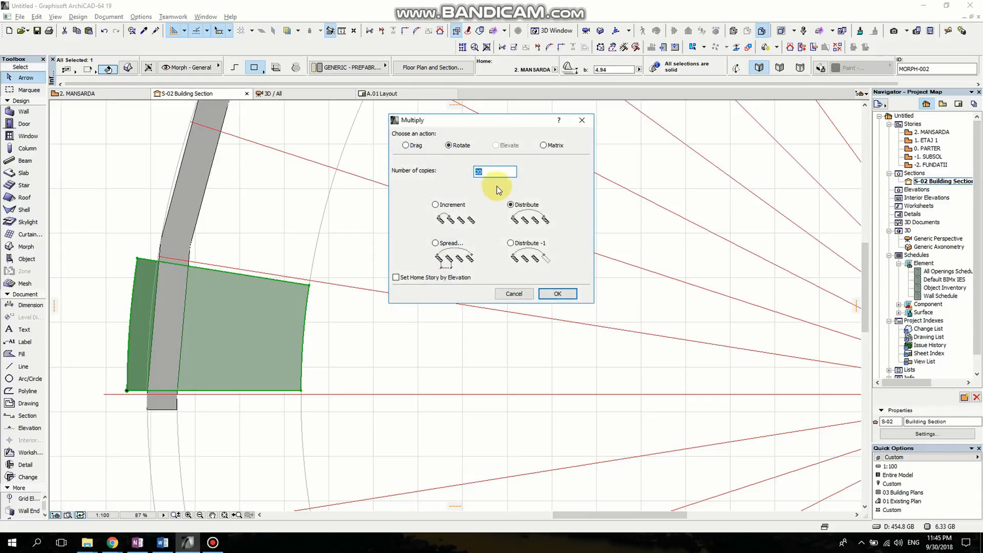
pyautogui.moveTo(446, 144)
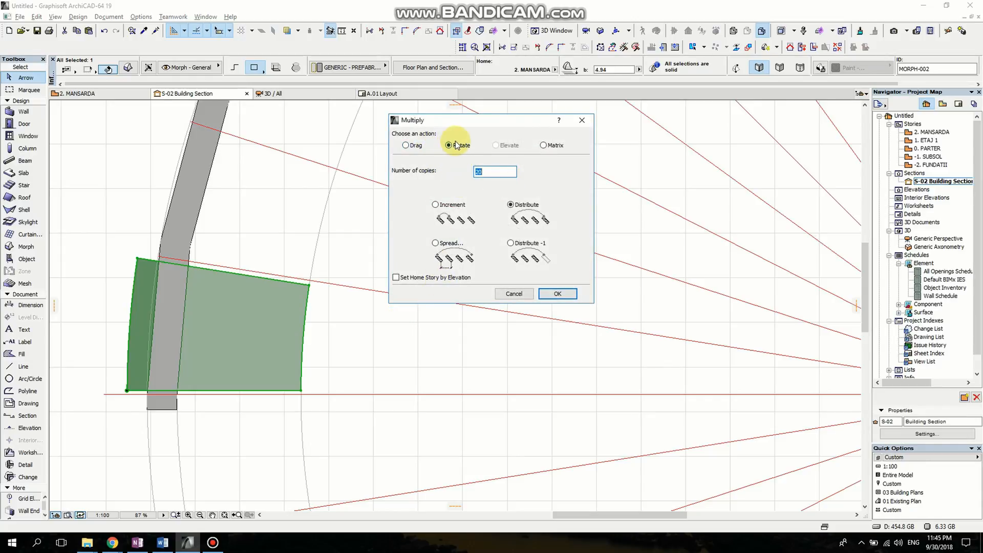
pyautogui.moveTo(533, 307)
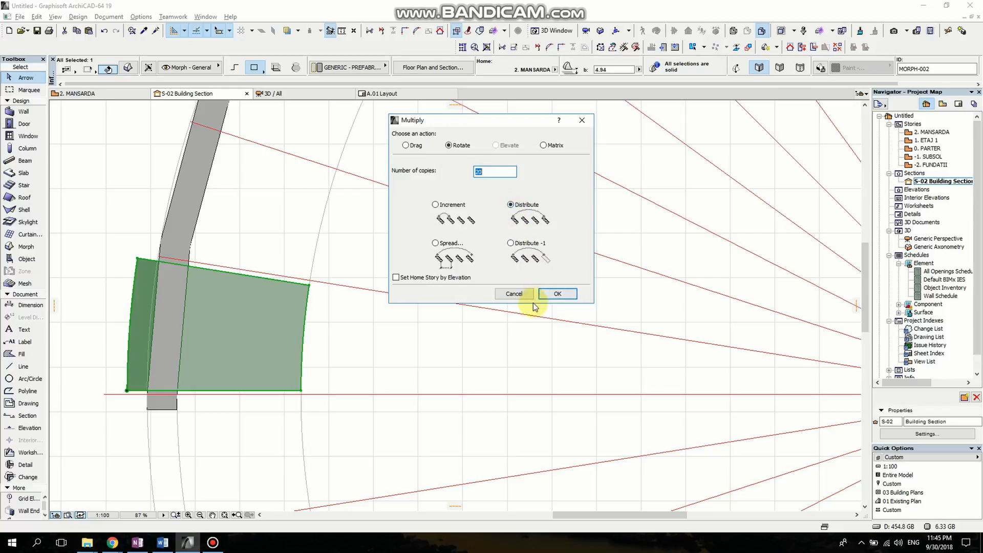
pyautogui.click(556, 293)
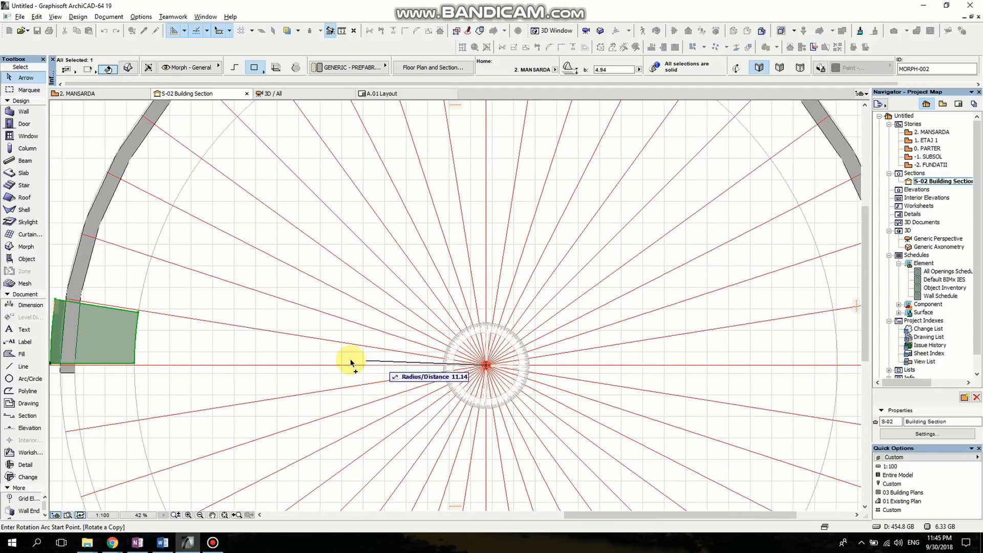
pyautogui.moveTo(311, 367)
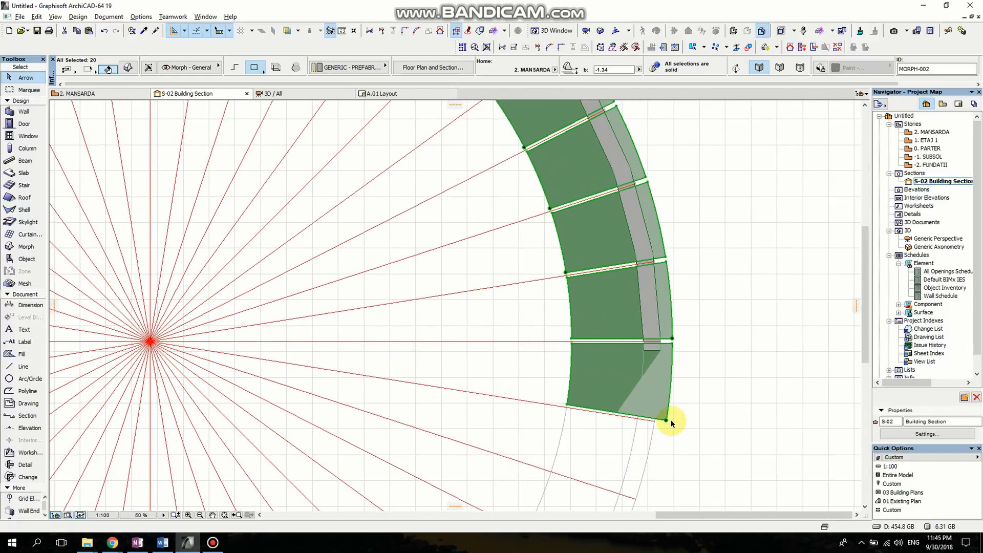
pyautogui.click(664, 419)
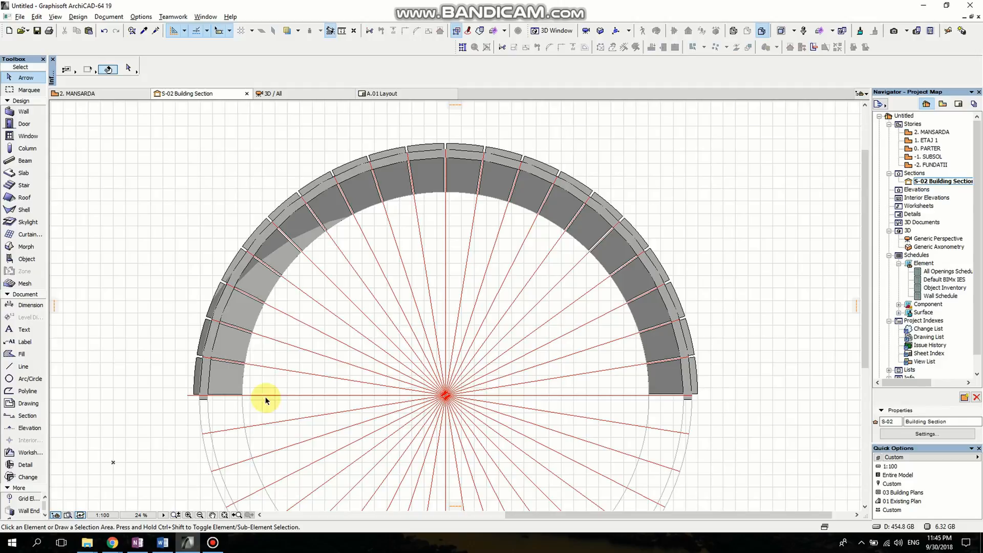
# Review the segmented arch in the 3D perspective, deselecting the arch band and block pieces.
pyautogui.click(936, 238)
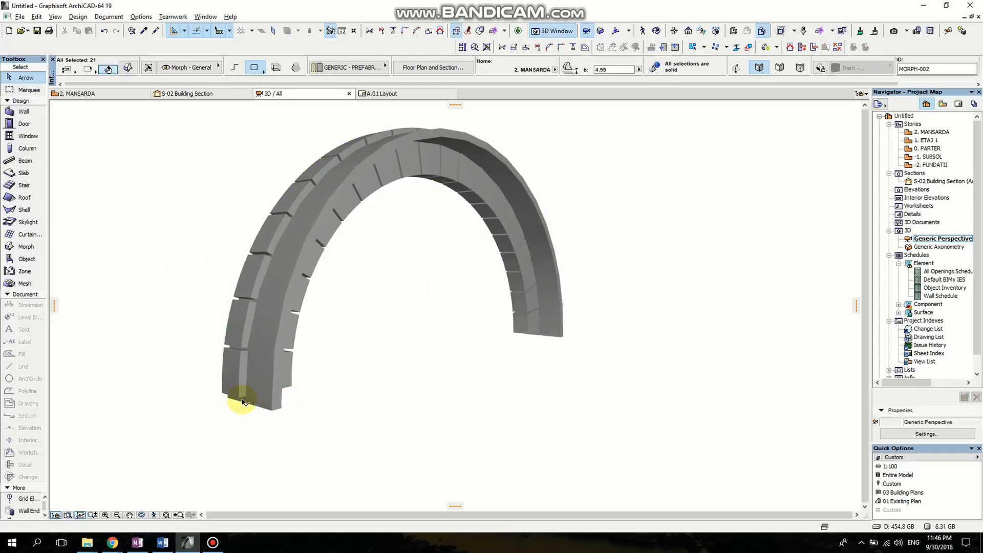
pyautogui.click(243, 401)
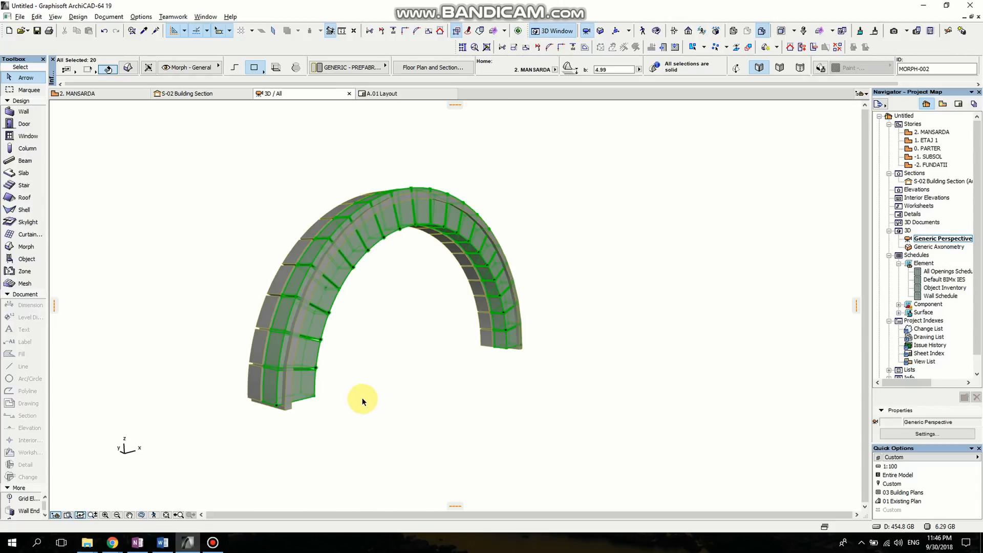
pyautogui.click(389, 398)
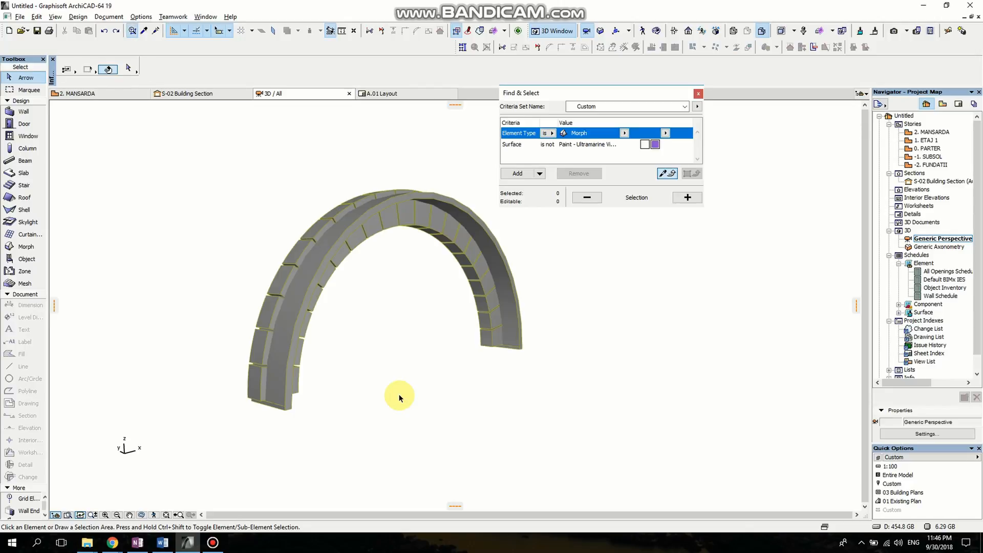
pyautogui.moveTo(561, 94)
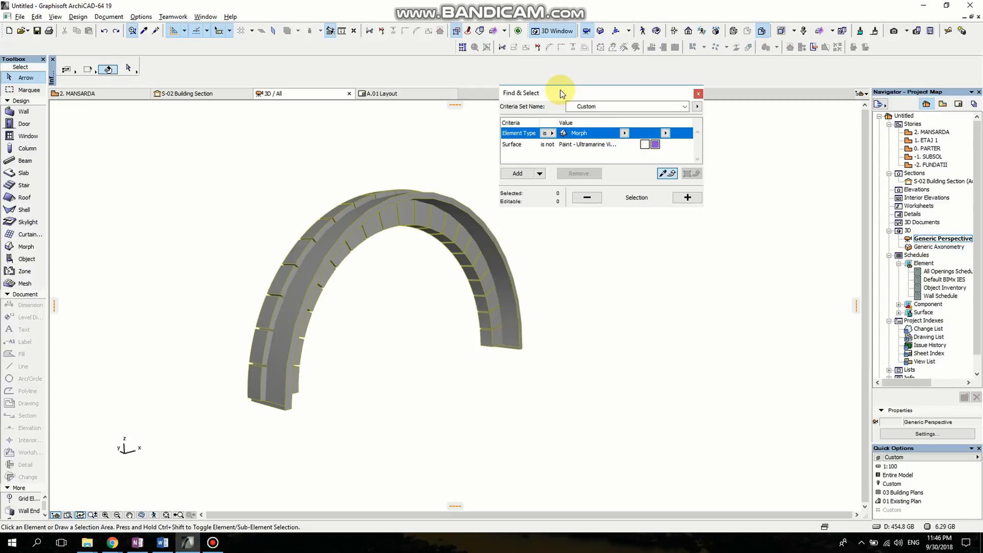
# Restrict Find & Select to Morph elements only and test-select the matching morphs.
pyautogui.moveTo(561, 94); pyautogui.dragTo(561, 101)
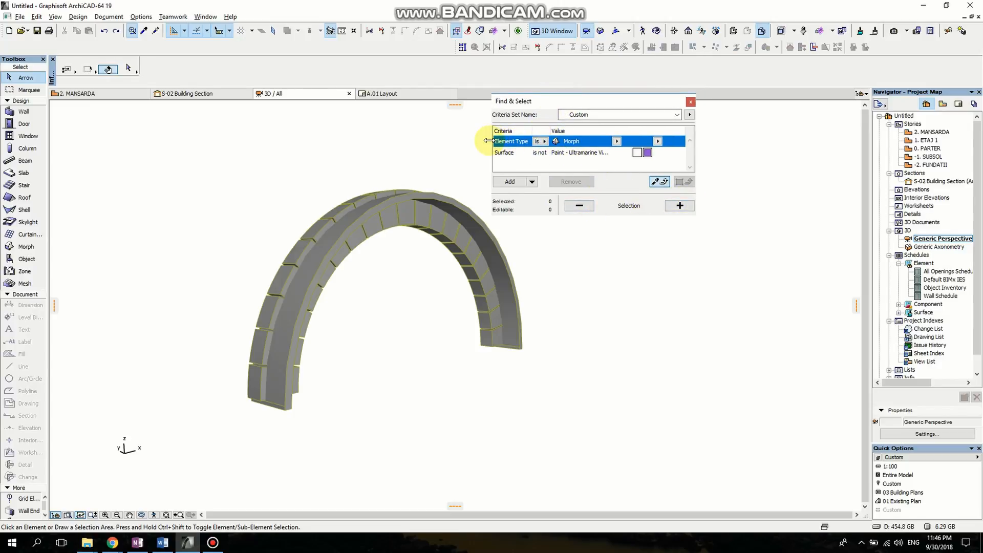
pyautogui.moveTo(517, 144)
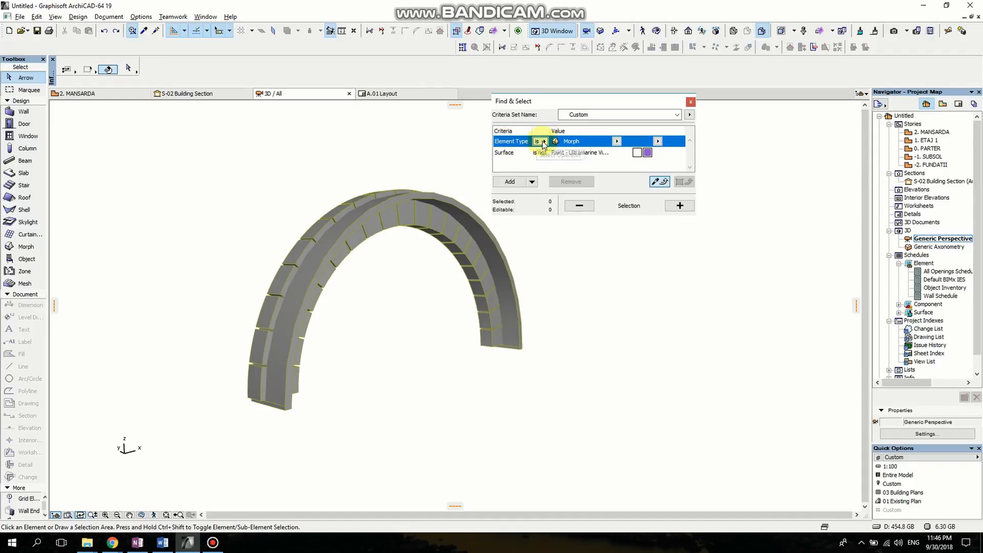
pyautogui.click(657, 141)
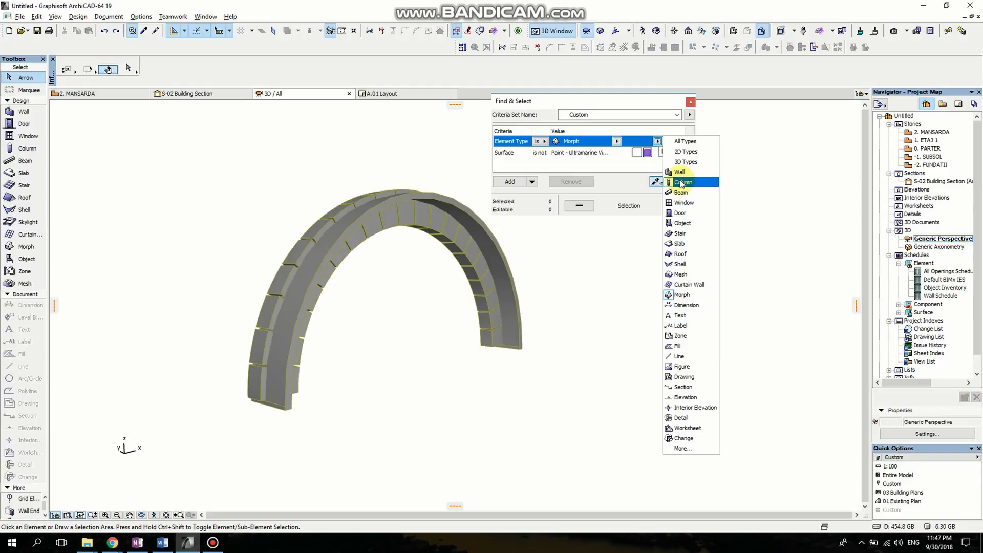
pyautogui.click(685, 141)
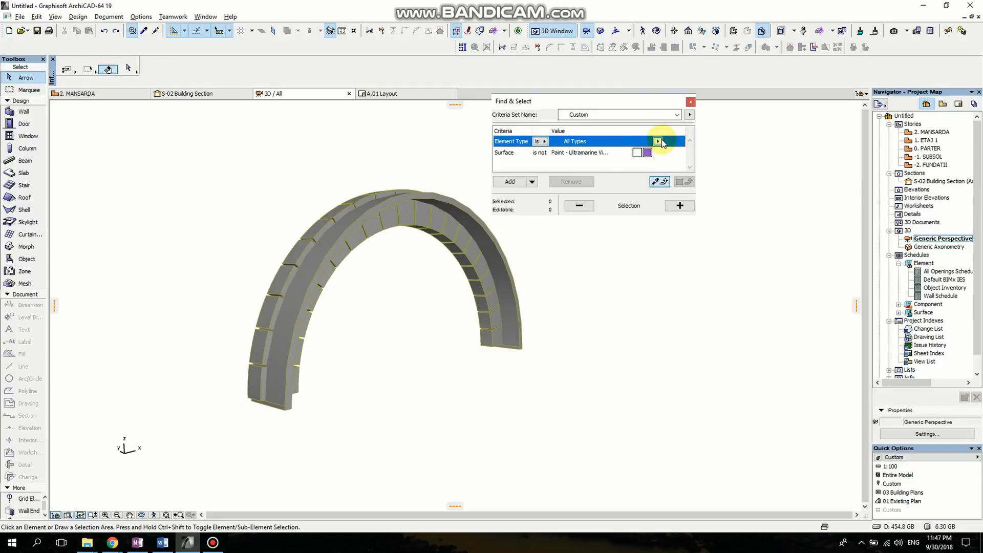
pyautogui.click(657, 141)
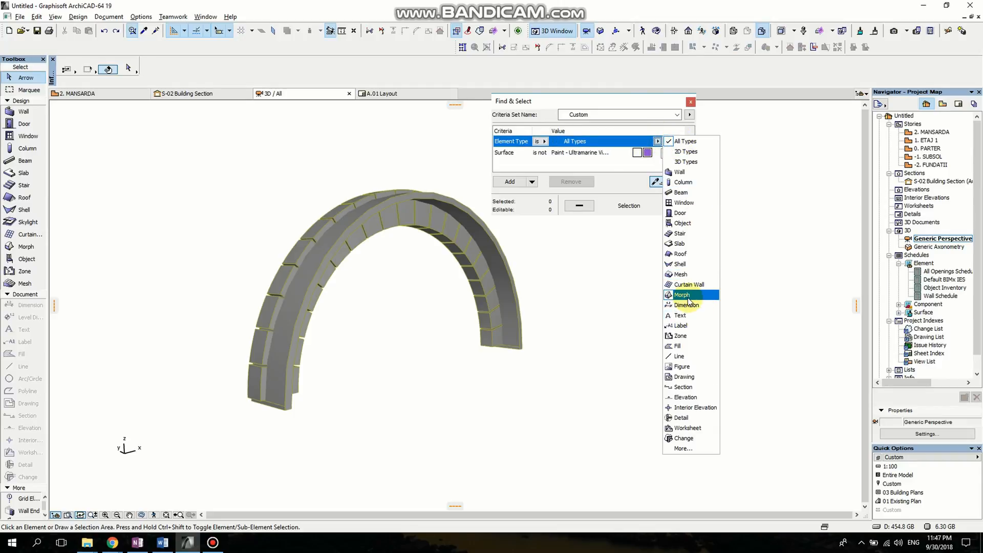
pyautogui.click(681, 295)
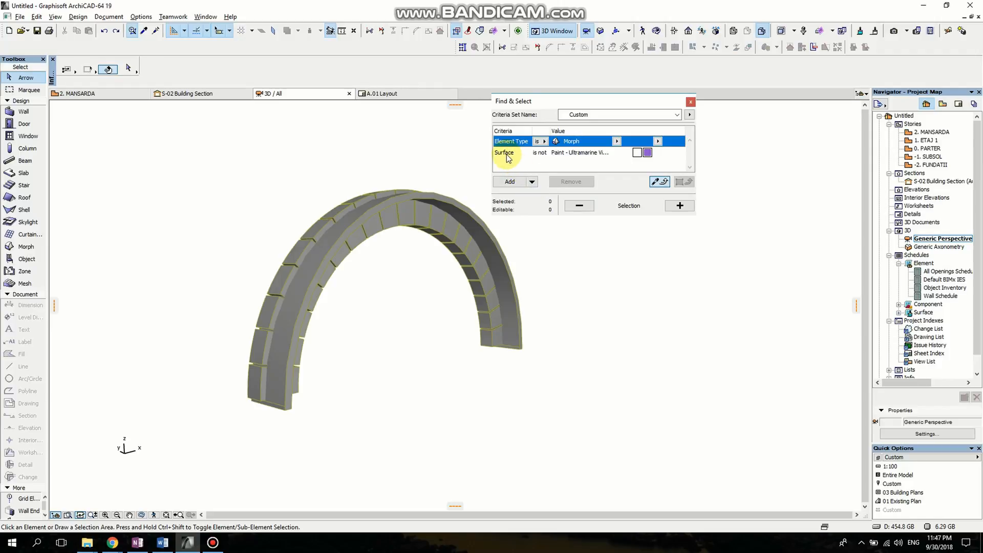
pyautogui.click(505, 153)
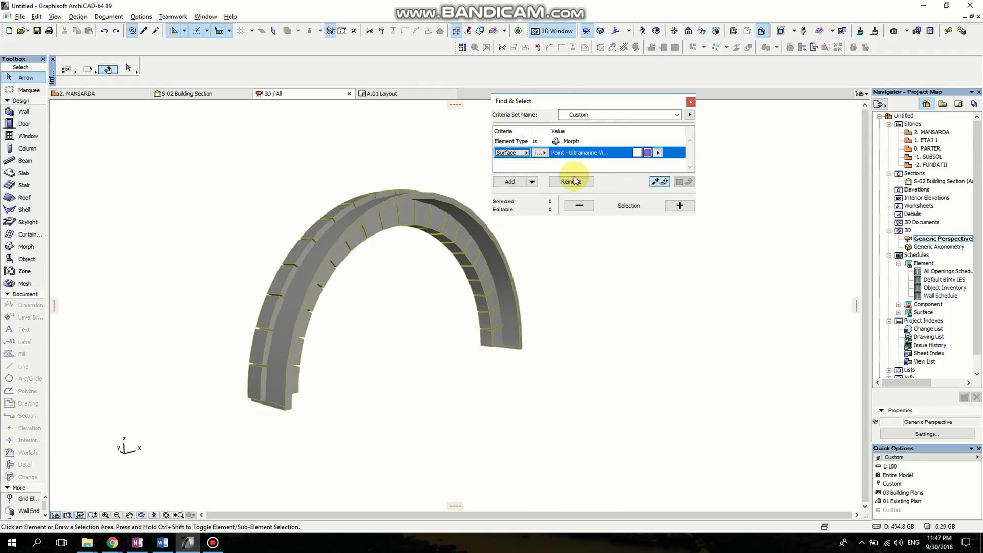
pyautogui.click(570, 181)
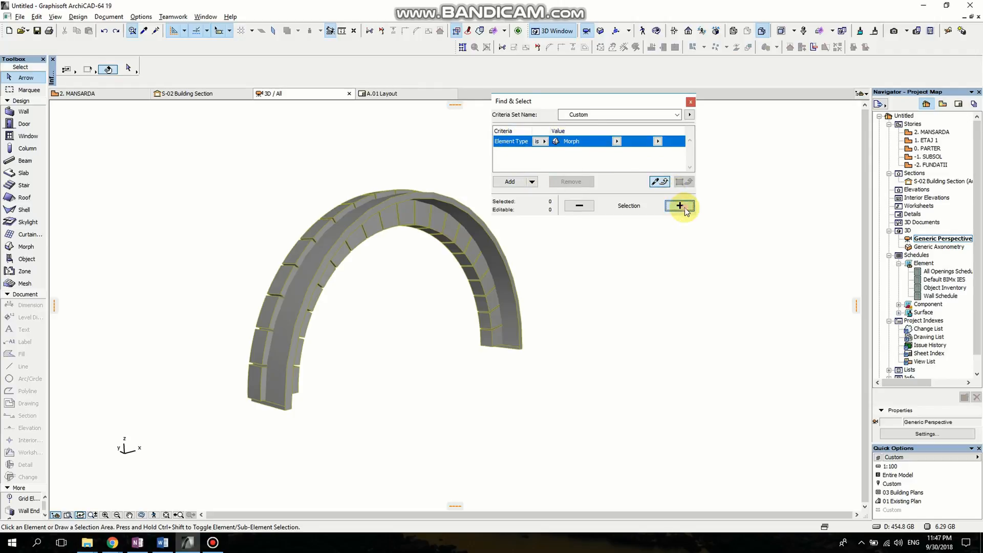
pyautogui.click(680, 206)
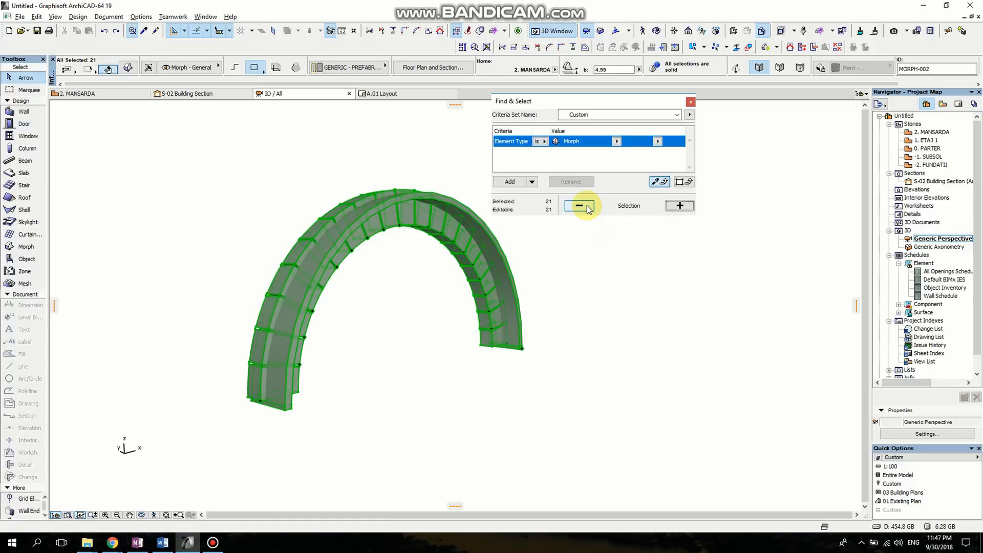
pyautogui.click(577, 206)
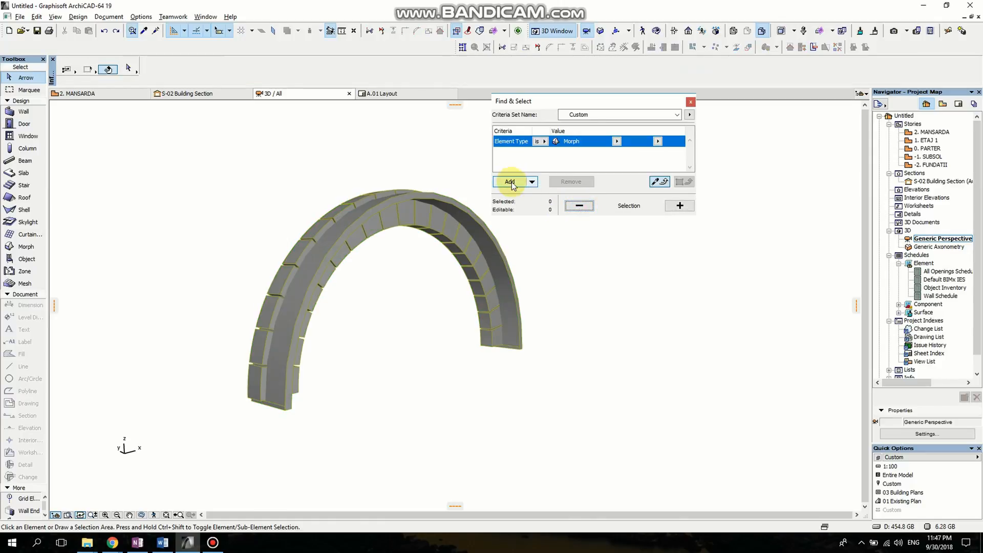
# Add a new Surface criterion set to Brick - Running Bond.
pyautogui.click(509, 182)
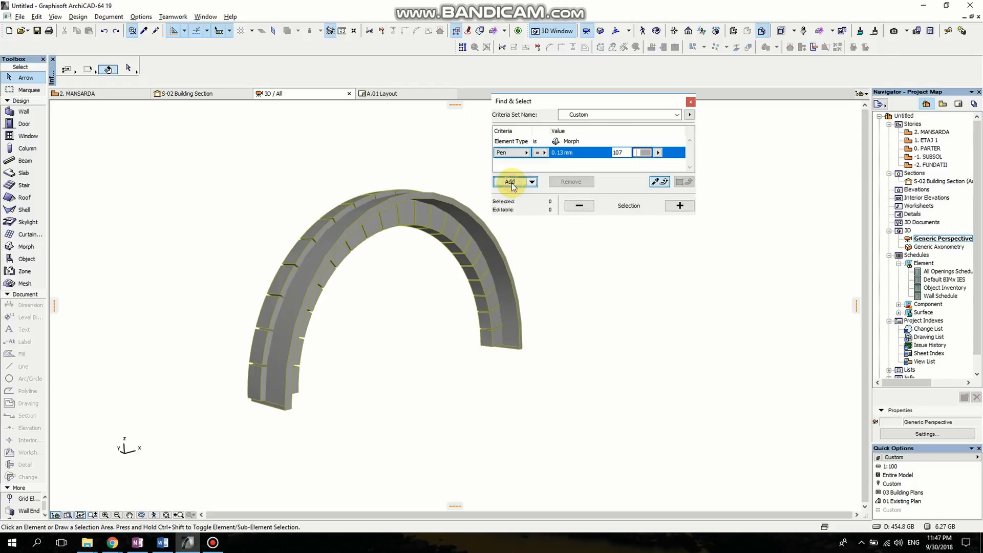
pyautogui.moveTo(571, 182)
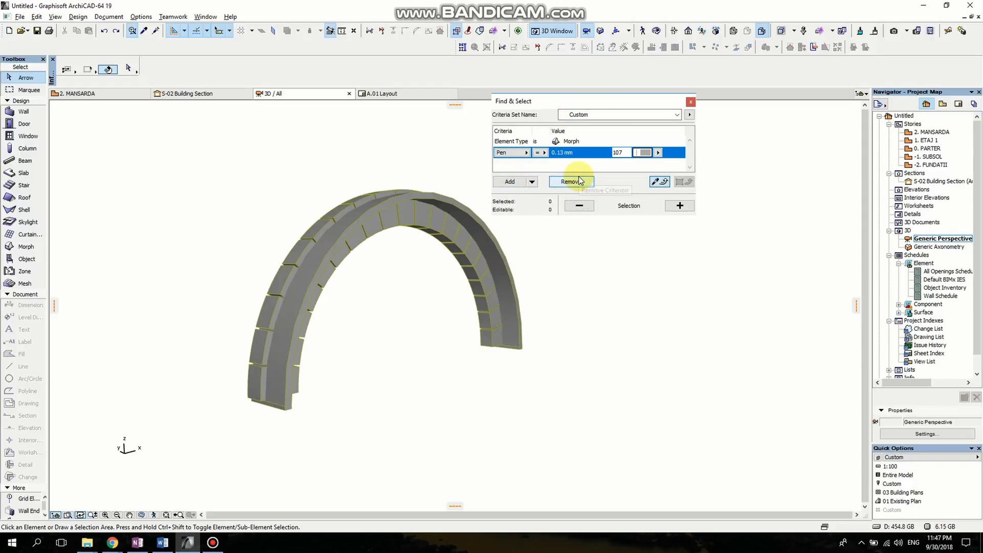
pyautogui.click(511, 152)
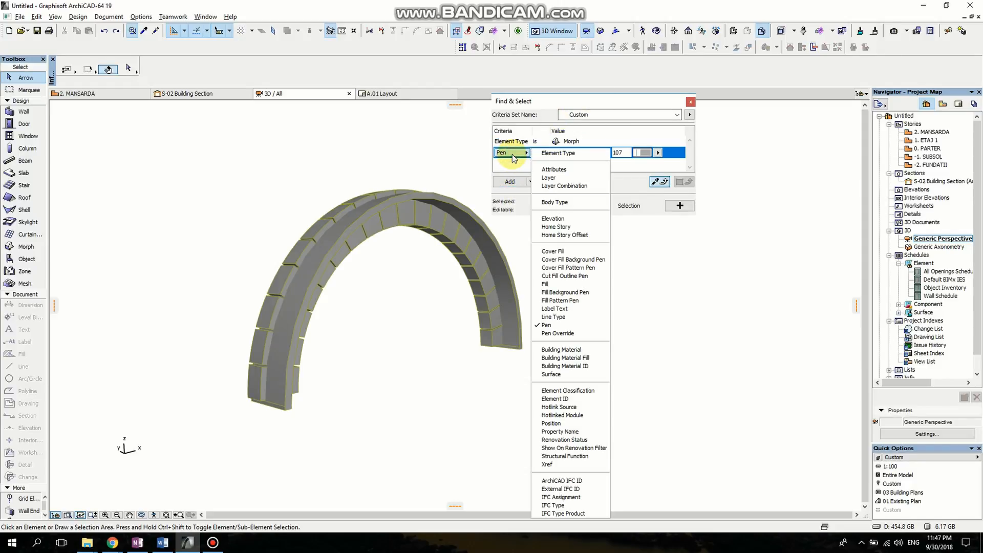
pyautogui.click(553, 316)
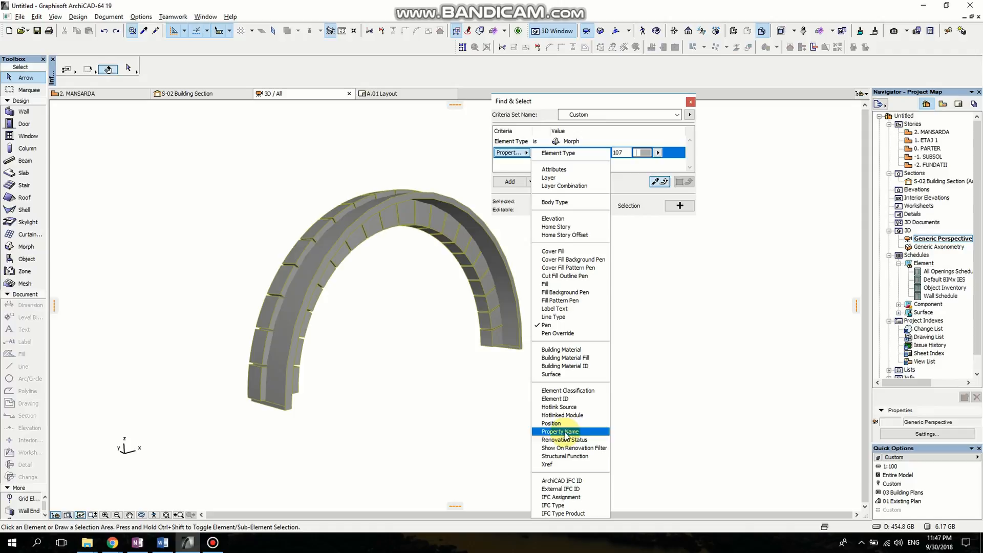
pyautogui.click(551, 375)
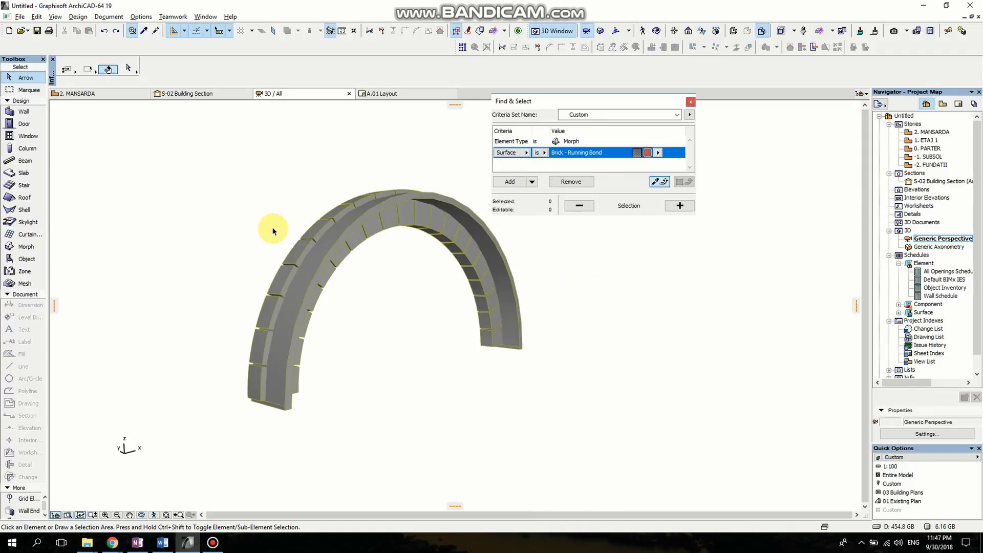
pyautogui.moveTo(280, 413)
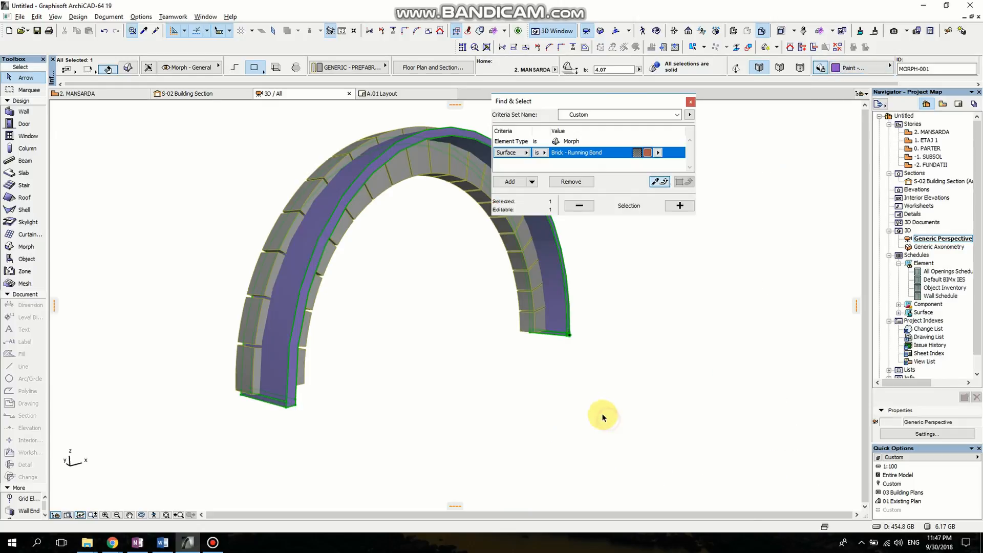
pyautogui.moveTo(470, 174)
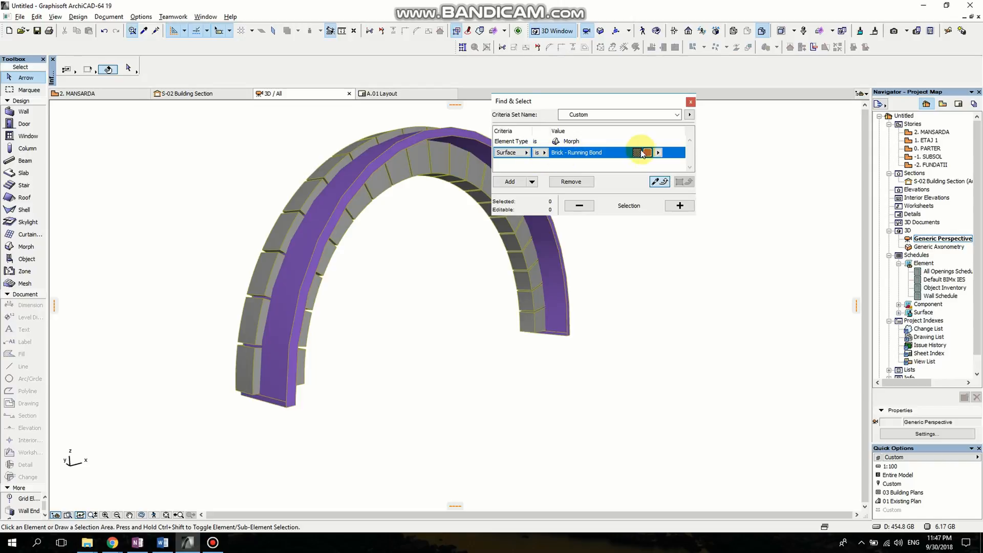
# Make the criterion Surface is not Paint - Ultramarine Violet and select the matching morphs.
pyautogui.click(646, 152)
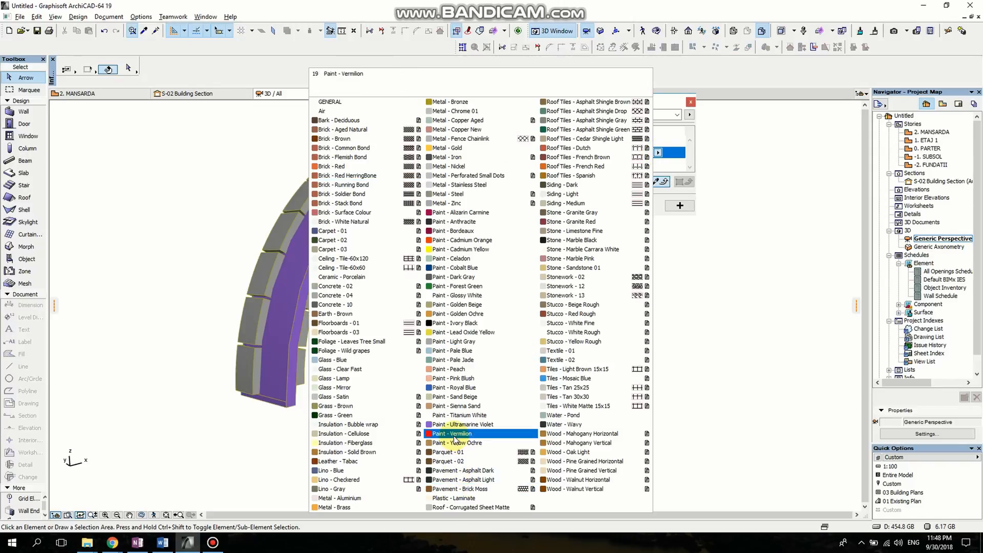
pyautogui.click(462, 424)
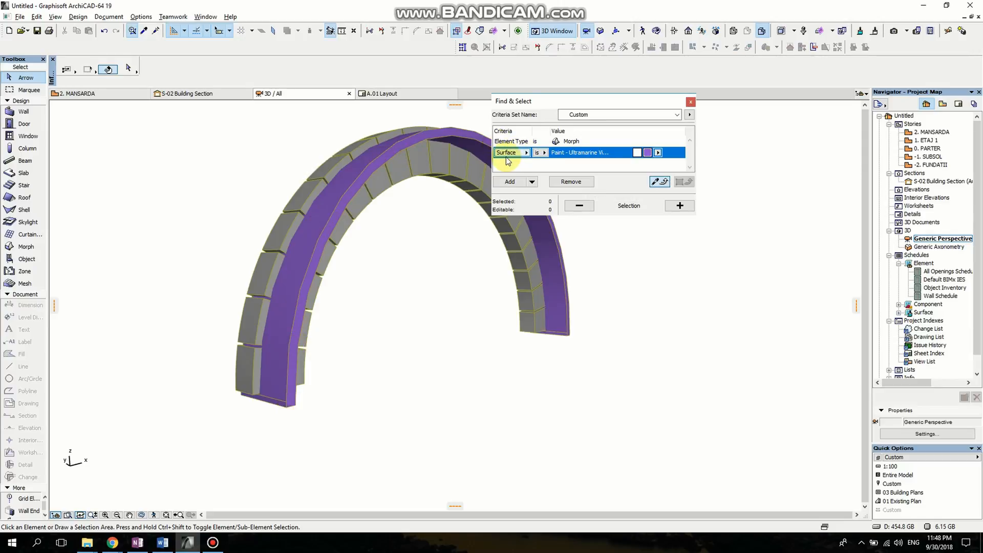
pyautogui.moveTo(540, 152)
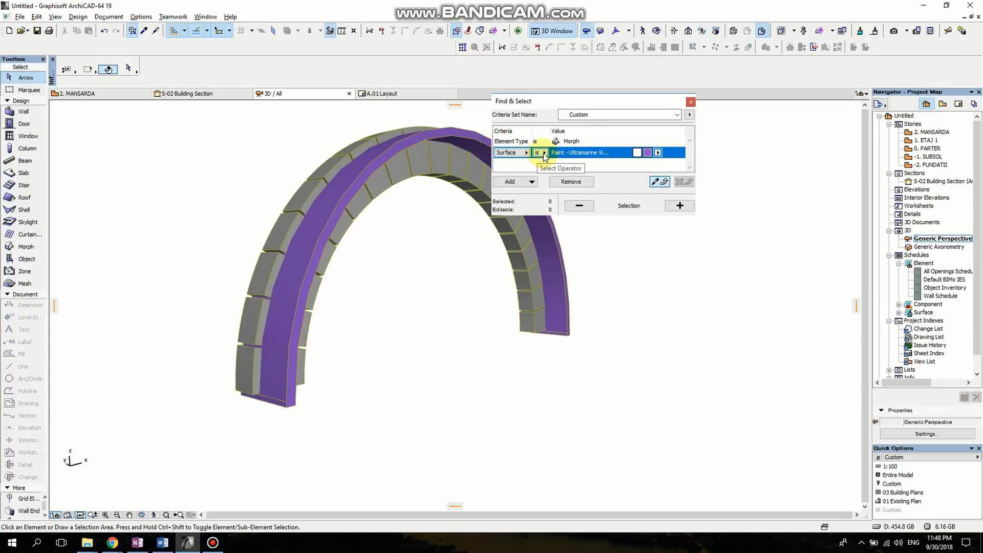
pyautogui.click(541, 152)
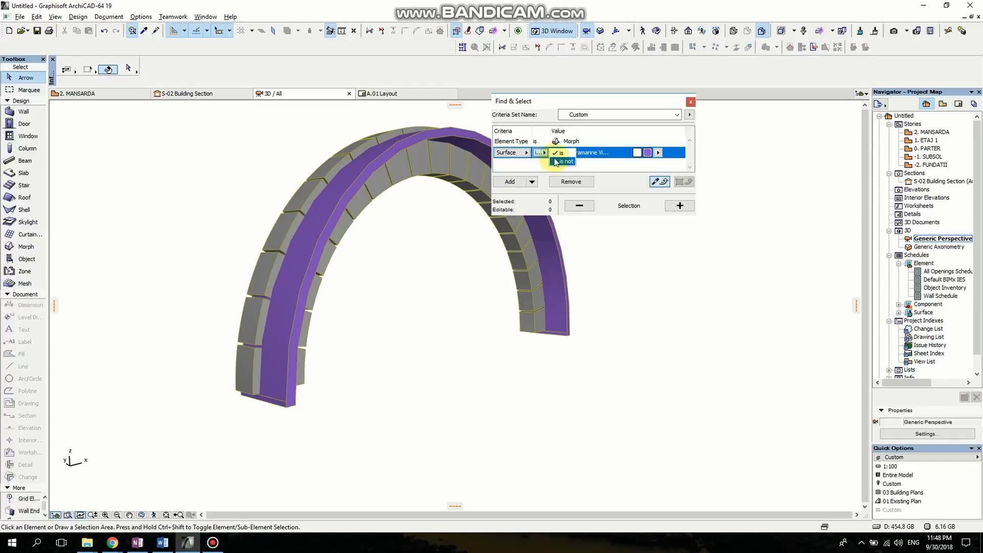
pyautogui.click(558, 153)
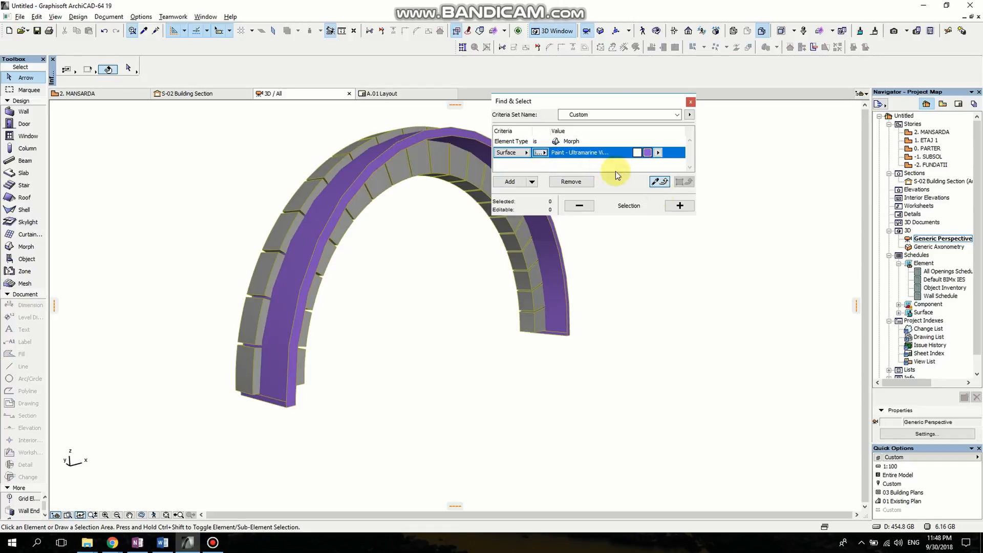
pyautogui.moveTo(502, 229)
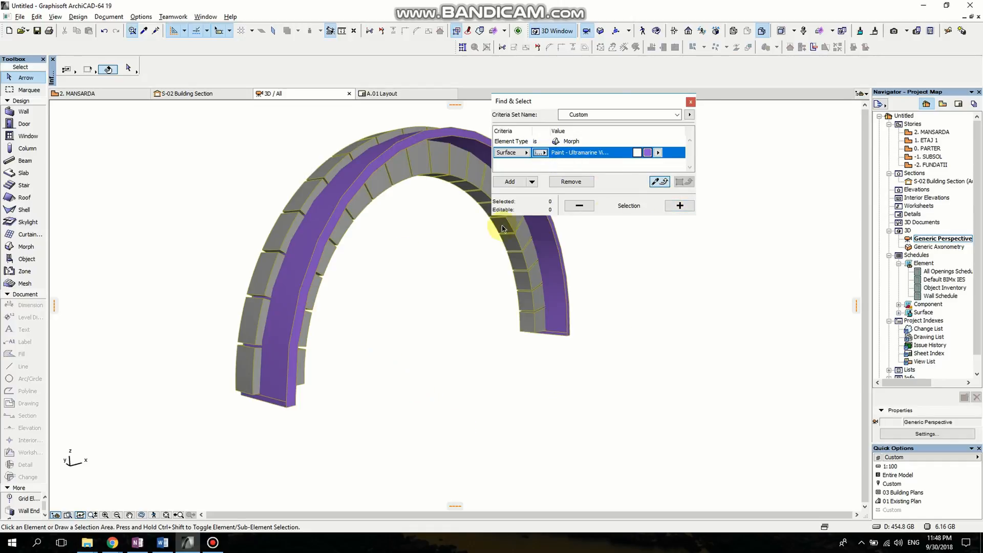
pyautogui.click(679, 205)
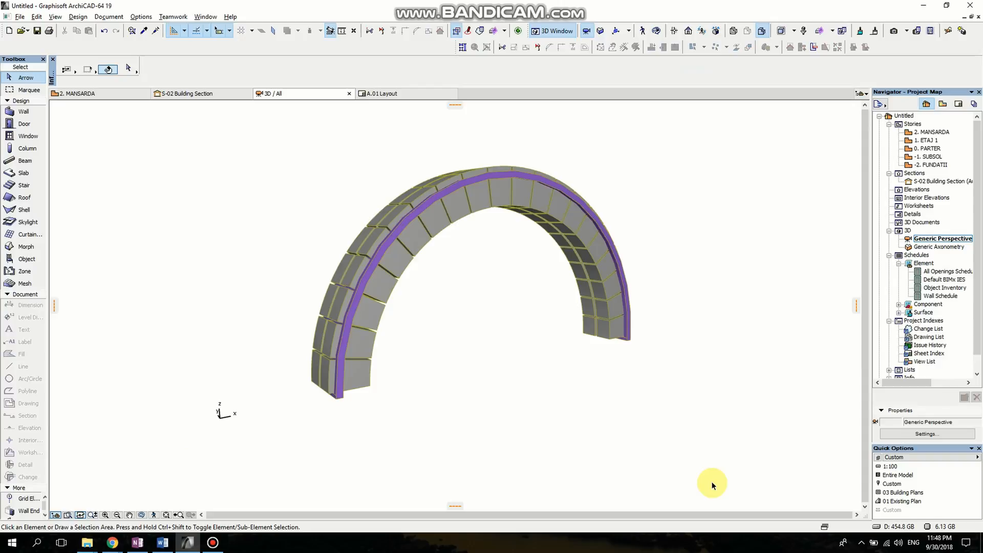
pyautogui.moveTo(419, 393)
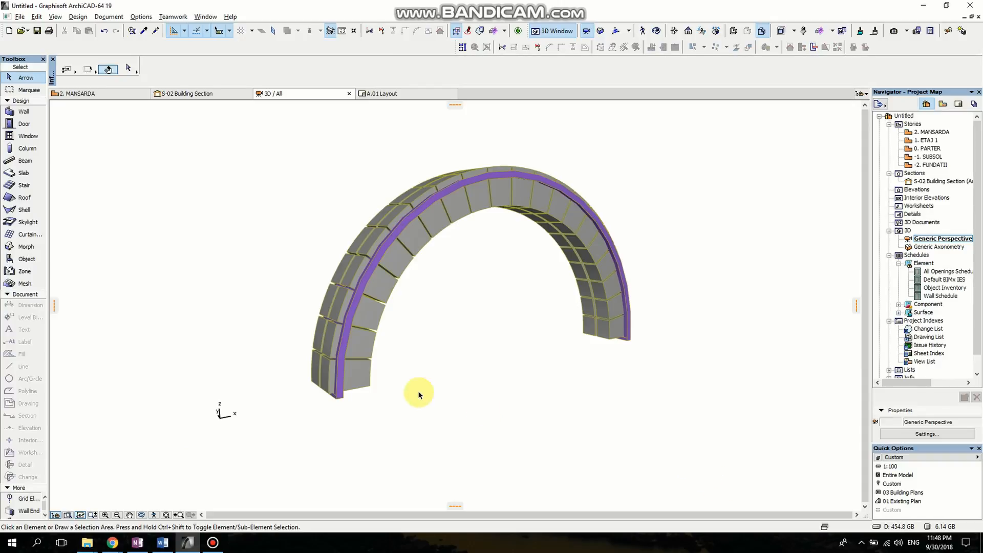
pyautogui.moveTo(691, 490)
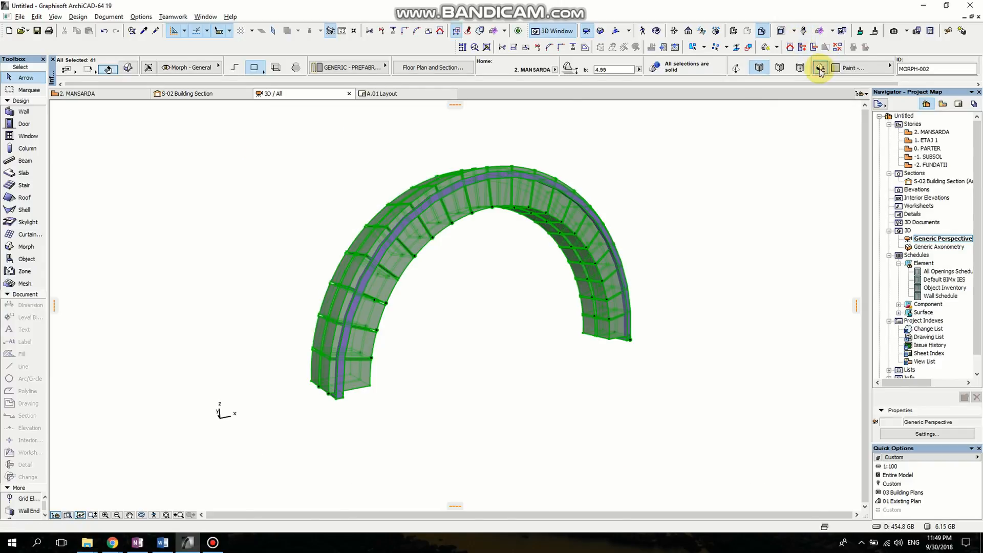
# Override the 41 selected morphs' surface with Wood - Pine Grained Vertical.
pyautogui.click(819, 68)
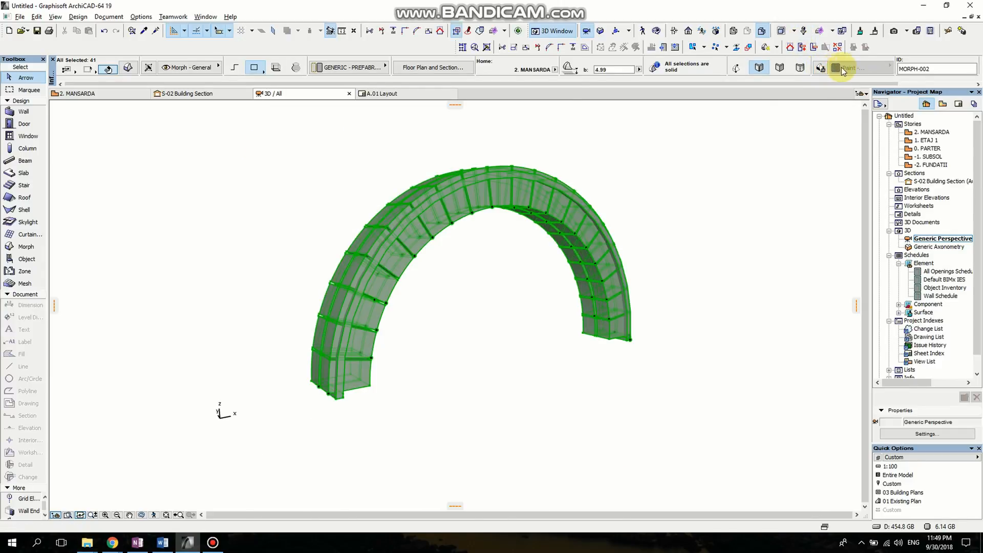
pyautogui.click(859, 68)
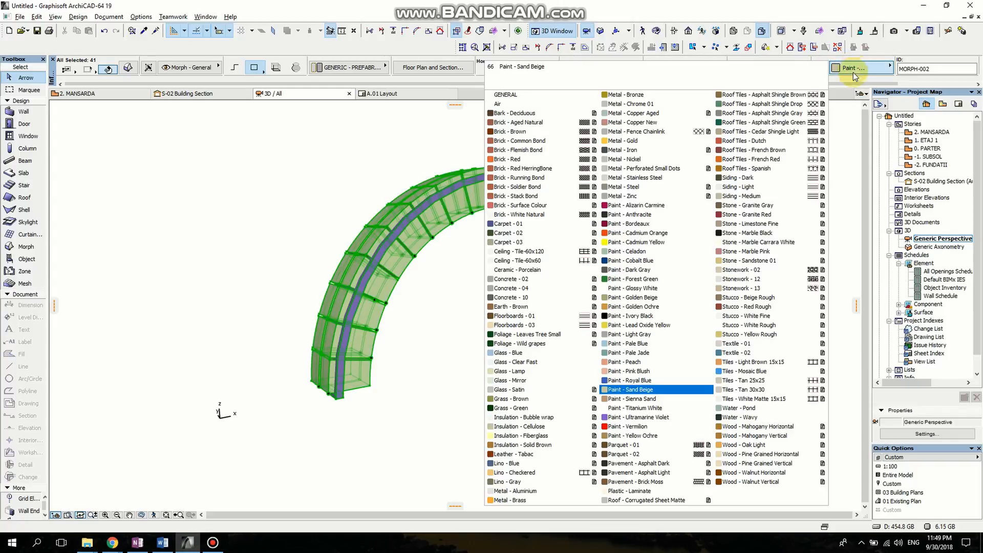
pyautogui.click(758, 463)
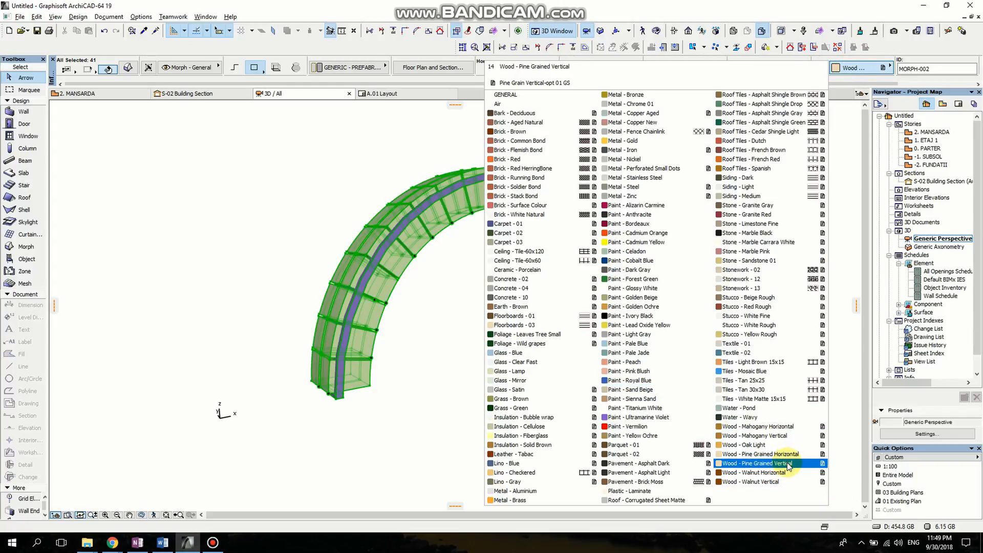
pyautogui.click(759, 464)
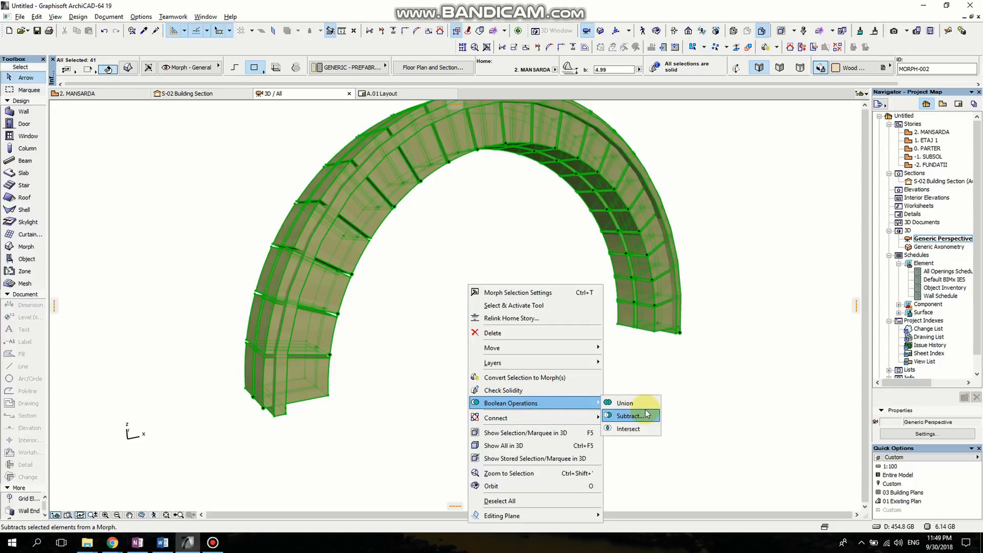
# Boolean-subtract the pieces from the arch morph and drag a corner node onto the crossbar.
pyautogui.click(627, 414)
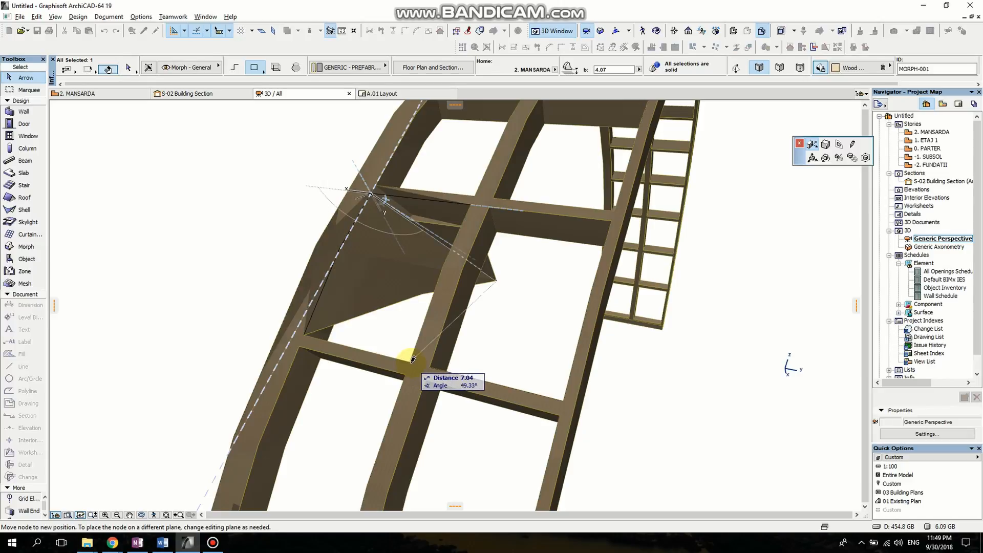
pyautogui.click(412, 363)
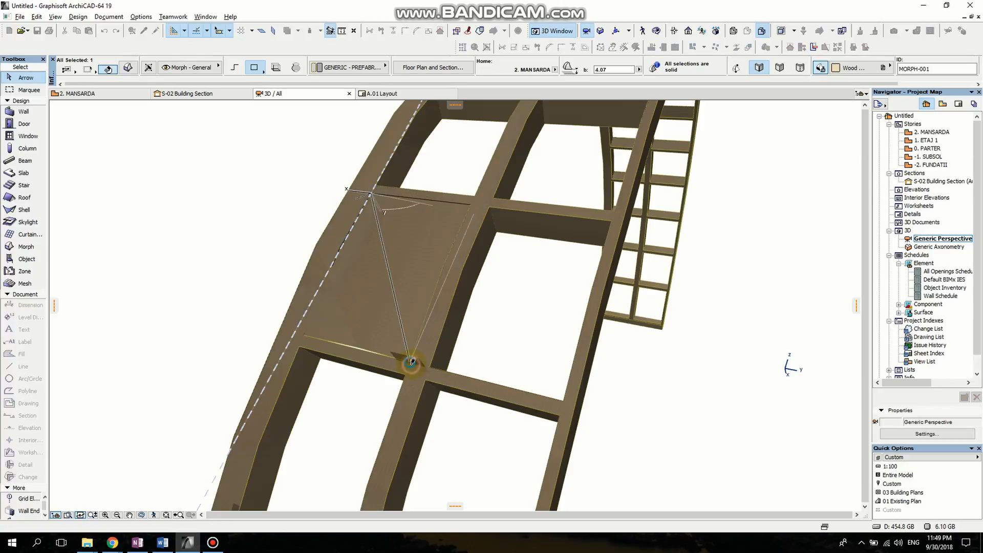